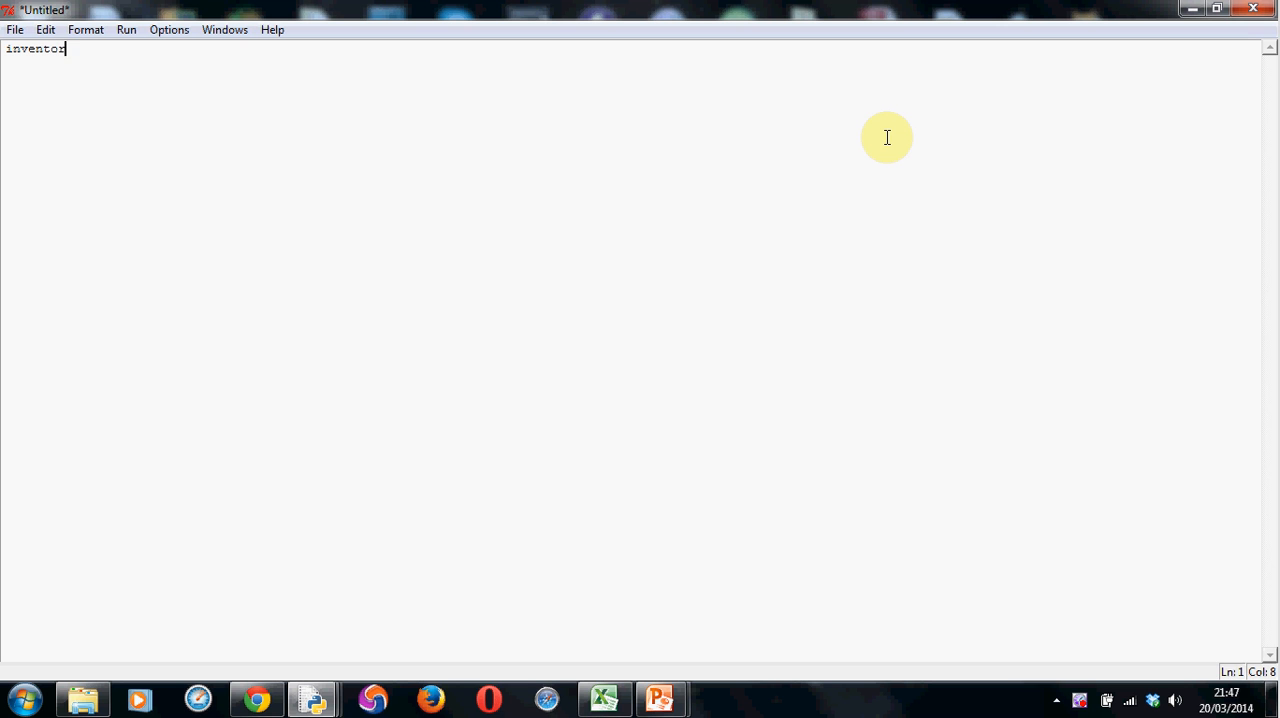
# Type inventory= ["sword","shield"] as the script's first line
pyautogui.write('y=')
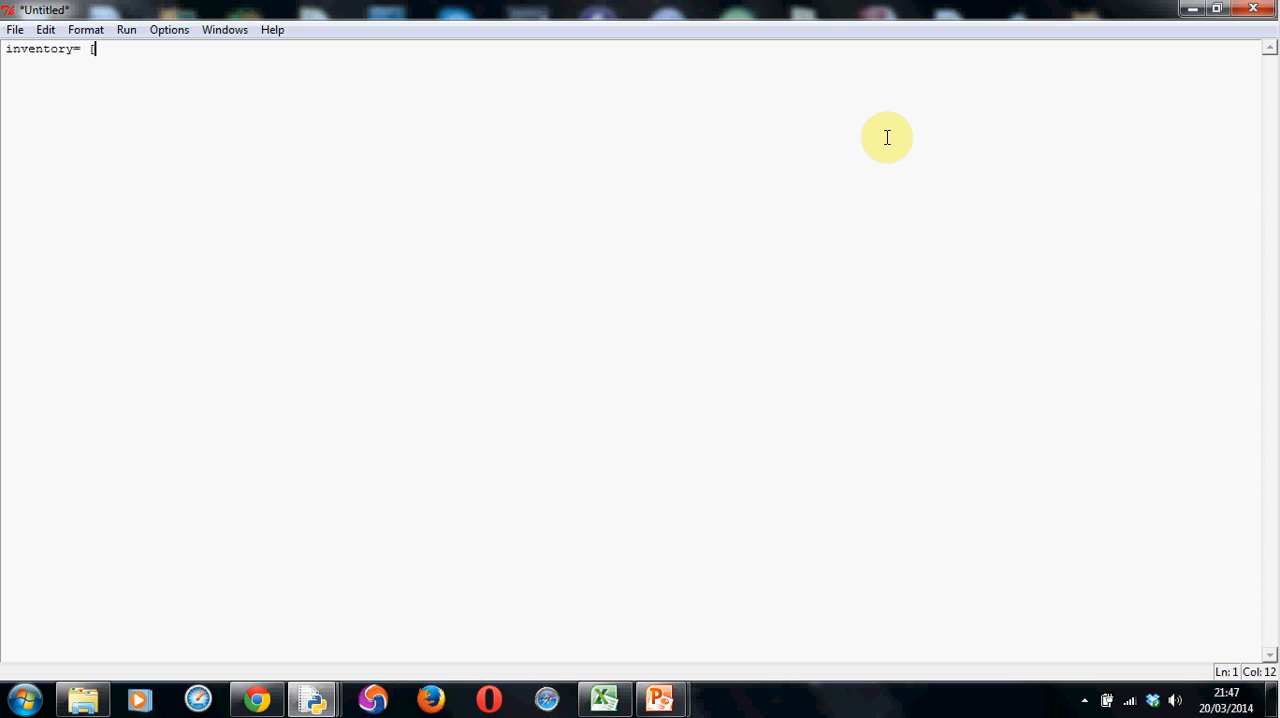
pyautogui.write('["sw')
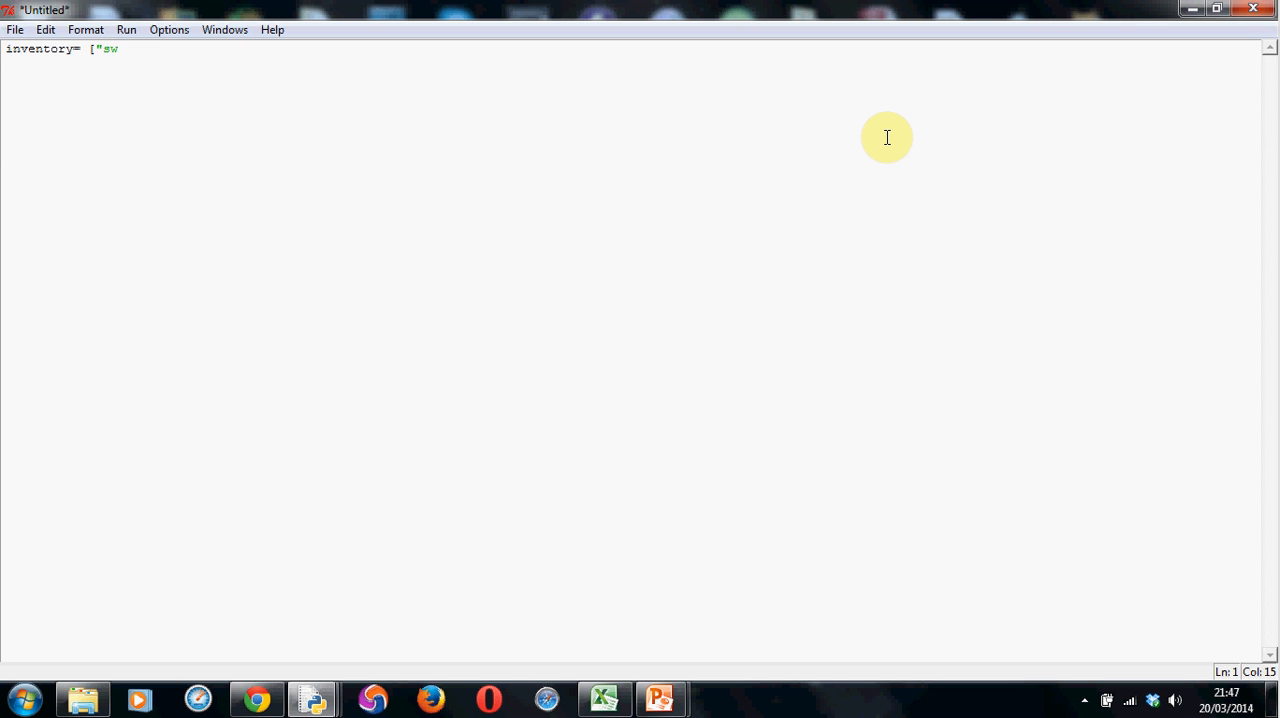
pyautogui.write('ord')
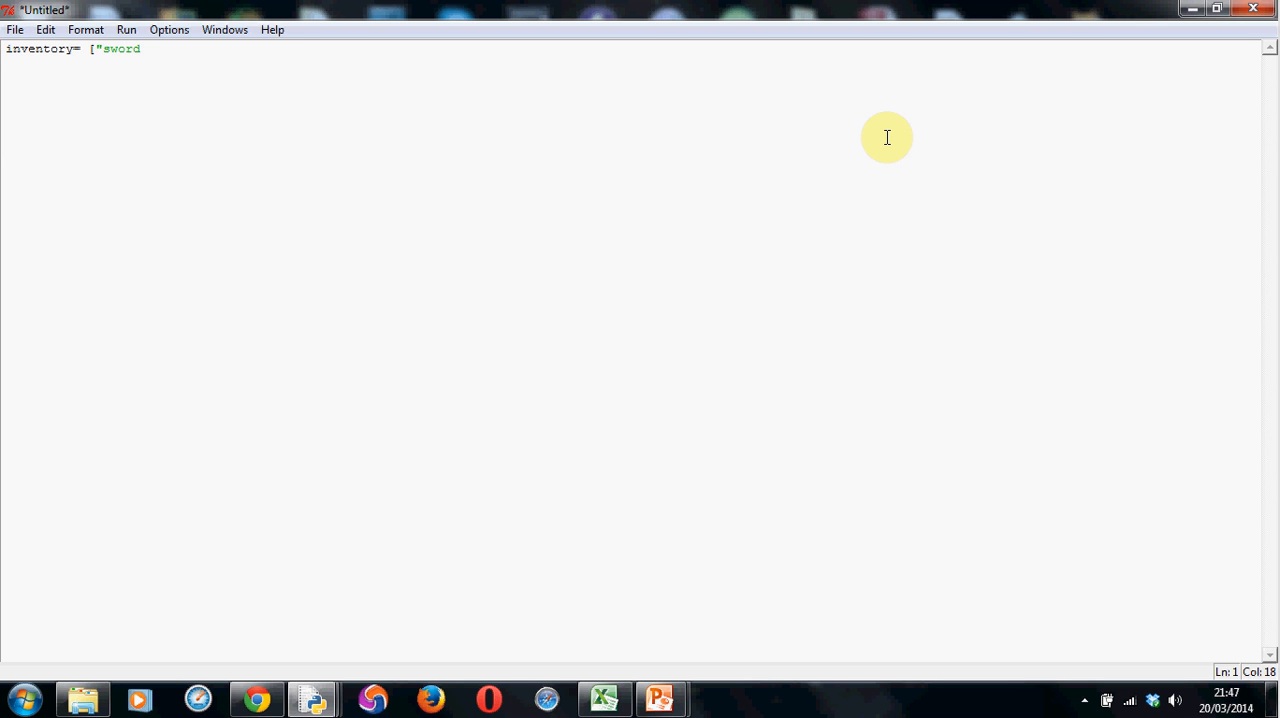
pyautogui.write('"')
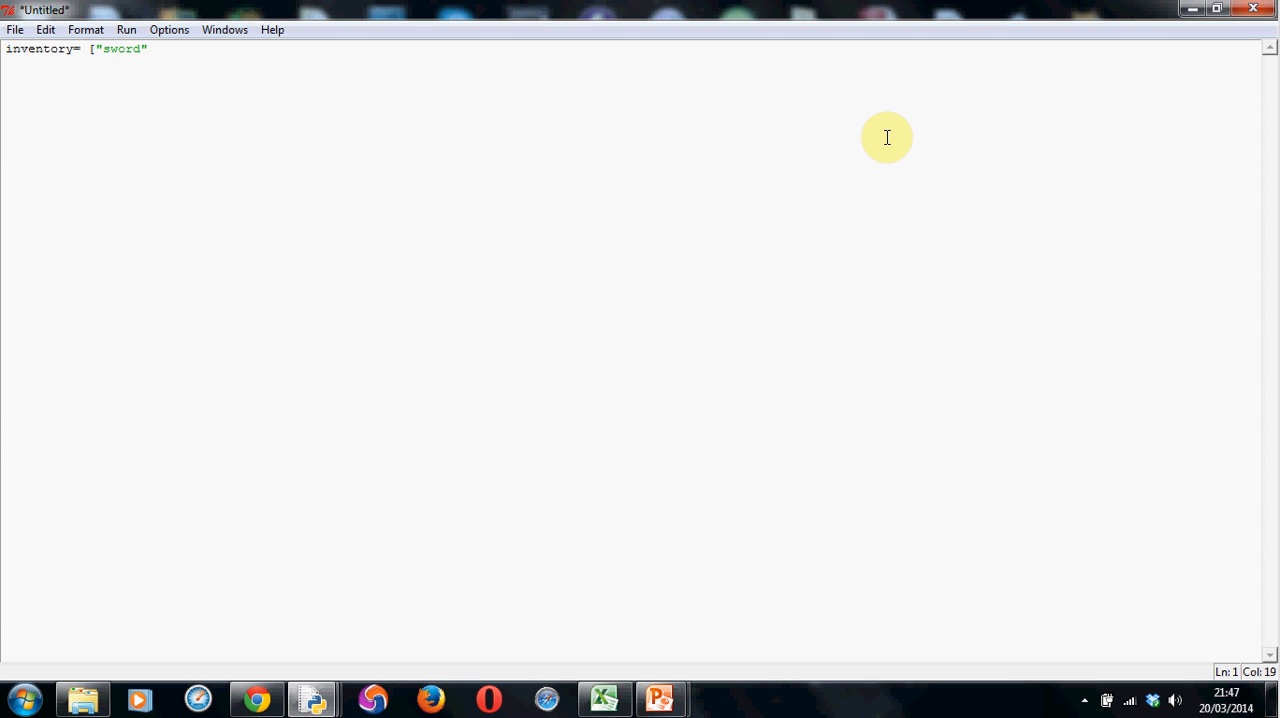
pyautogui.write(',')
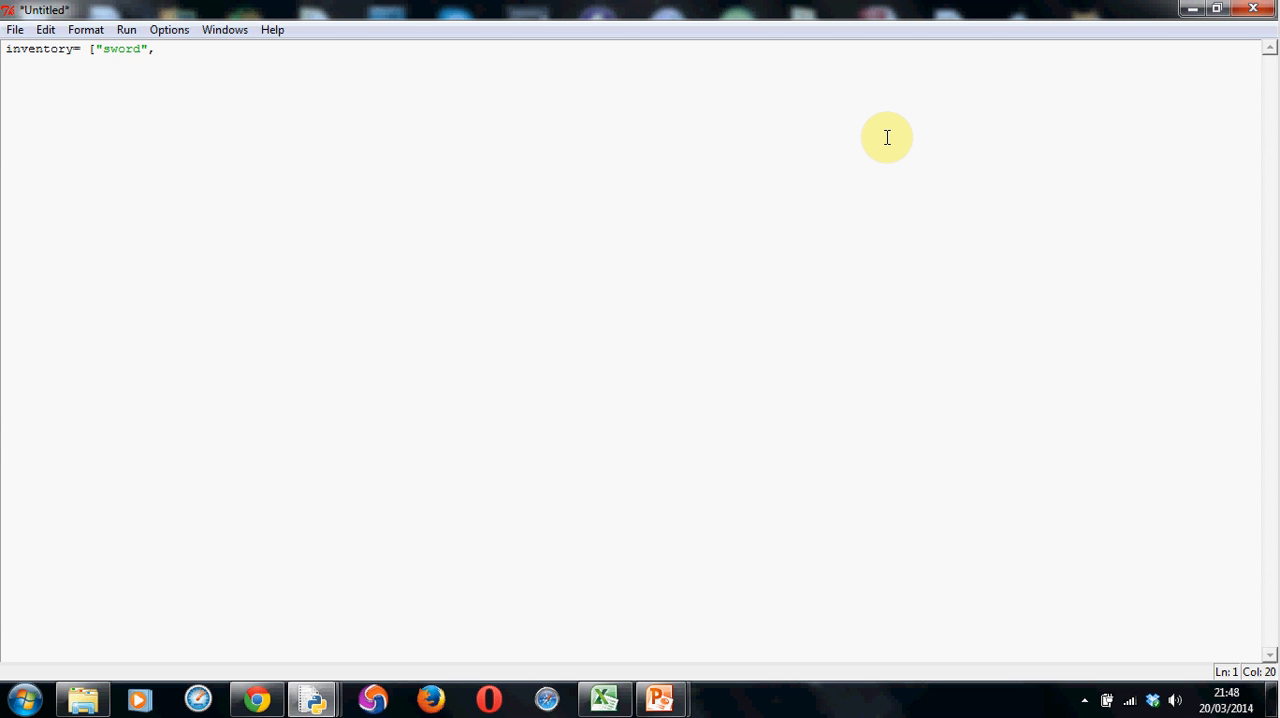
pyautogui.write('"')
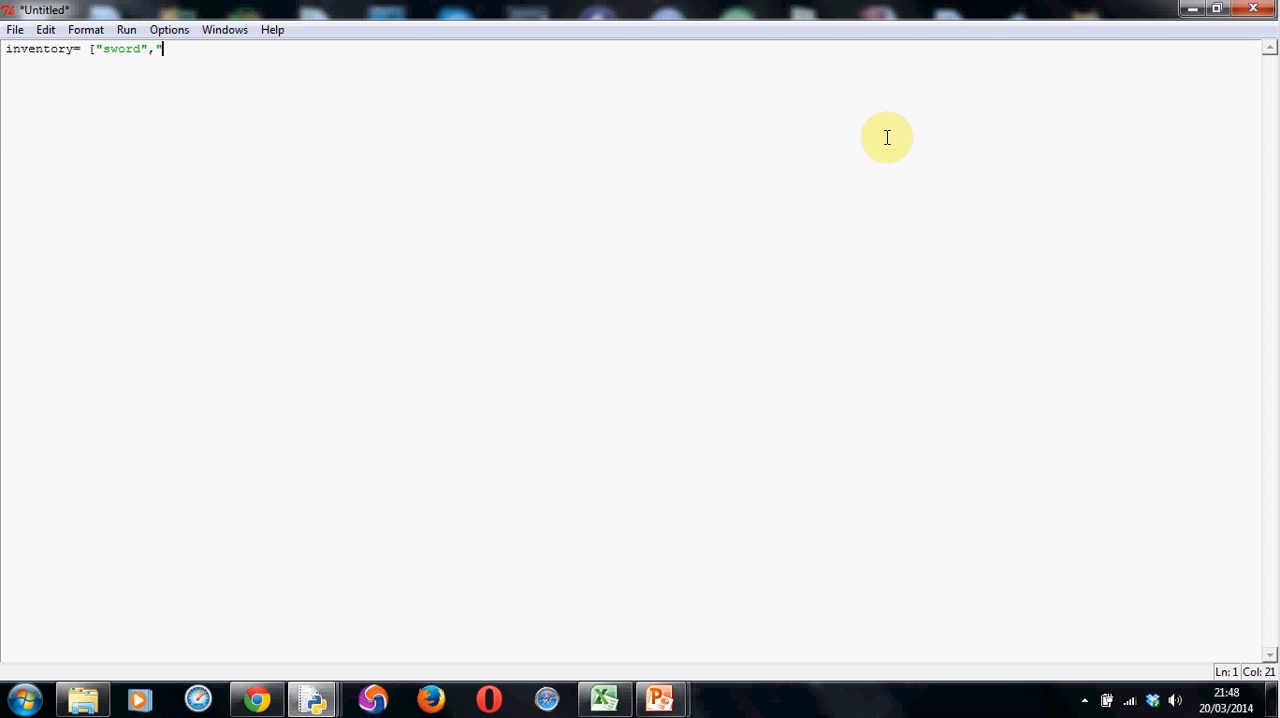
pyautogui.write('s')
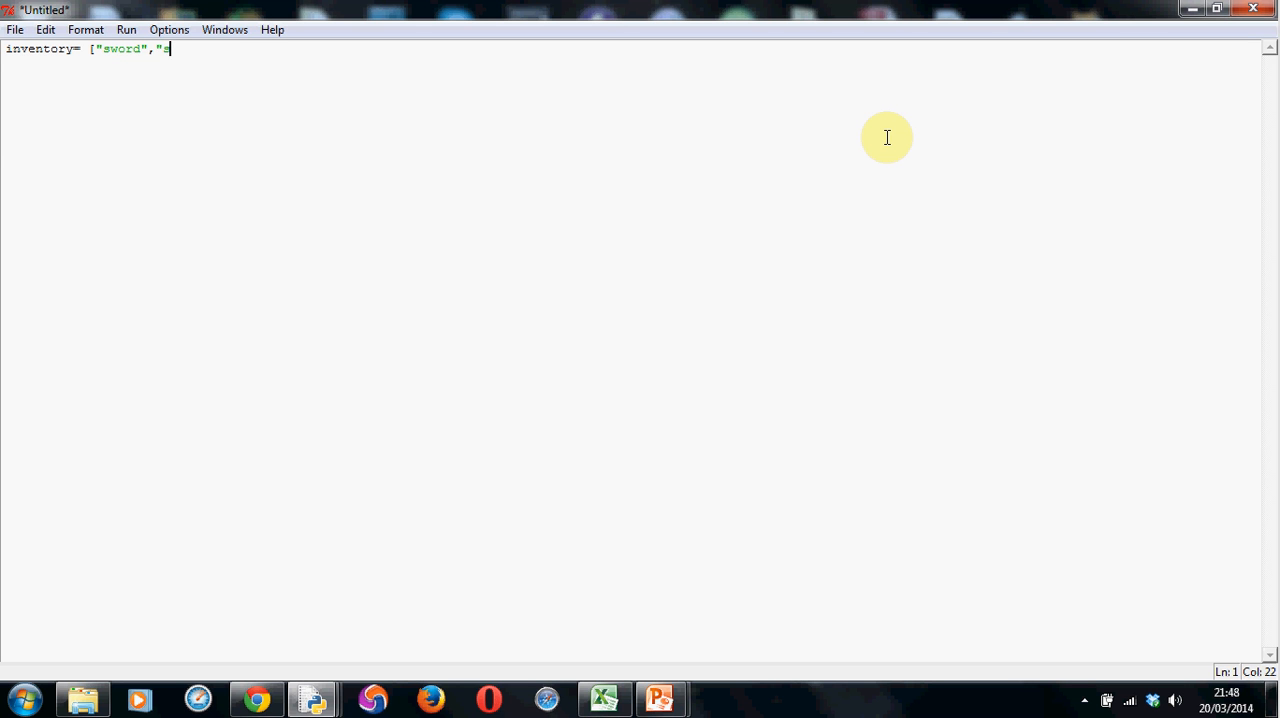
pyautogui.write('hi')
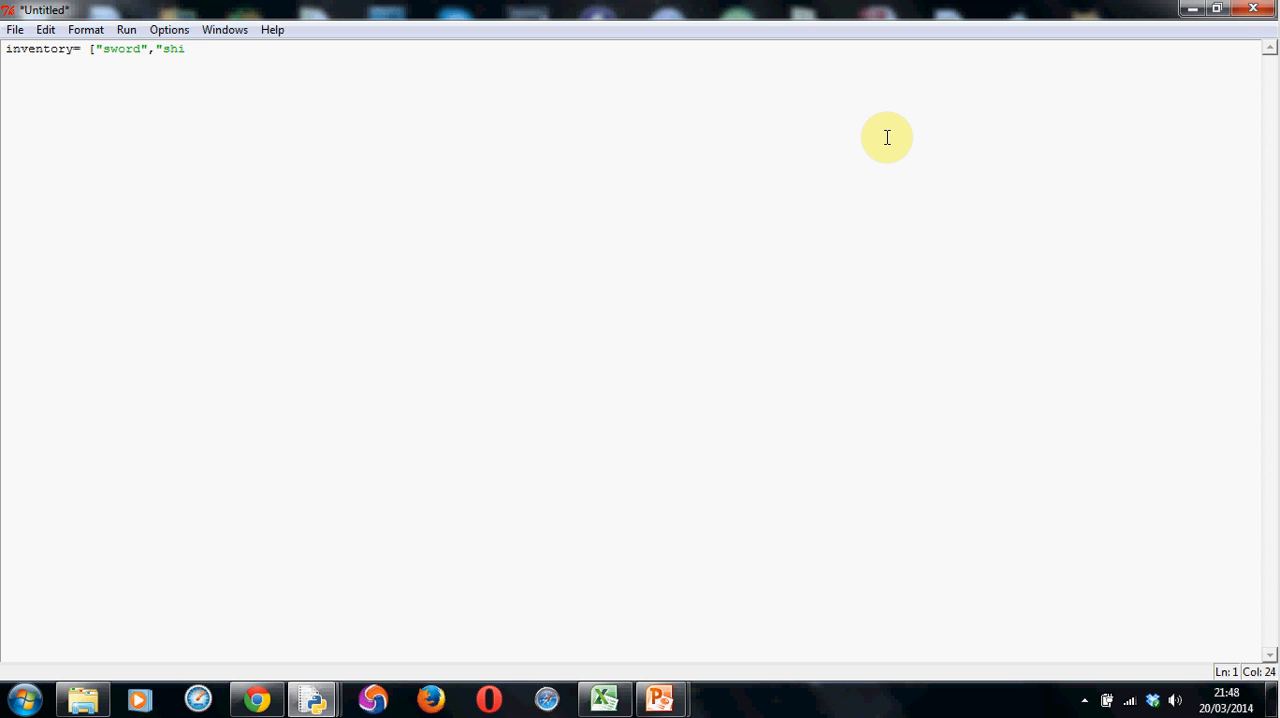
pyautogui.write('eld')
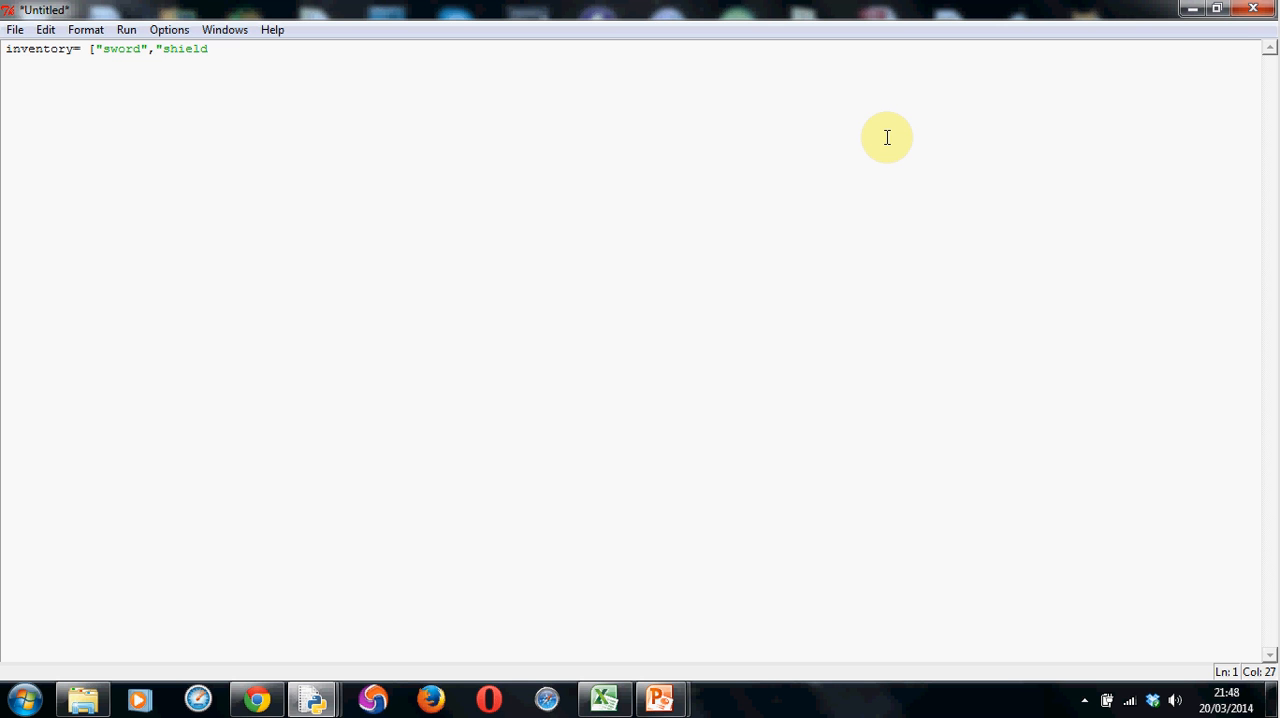
pyautogui.write('"')
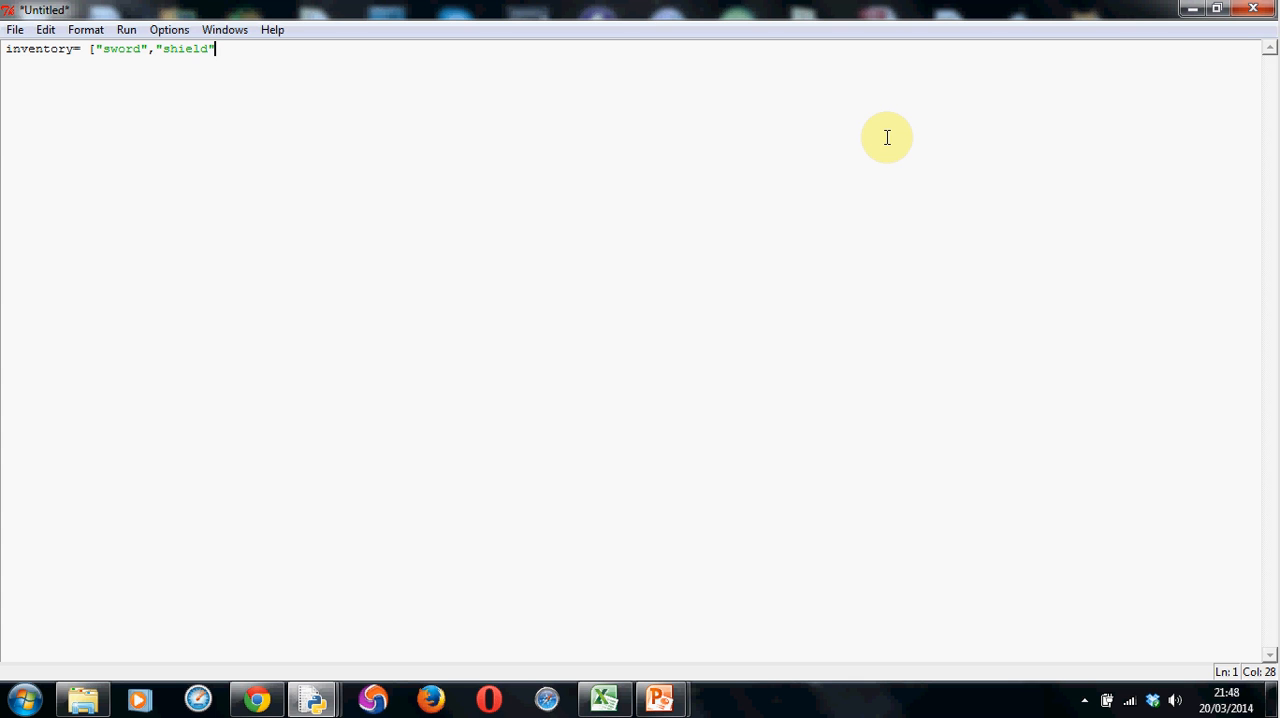
pyautogui.write(']')
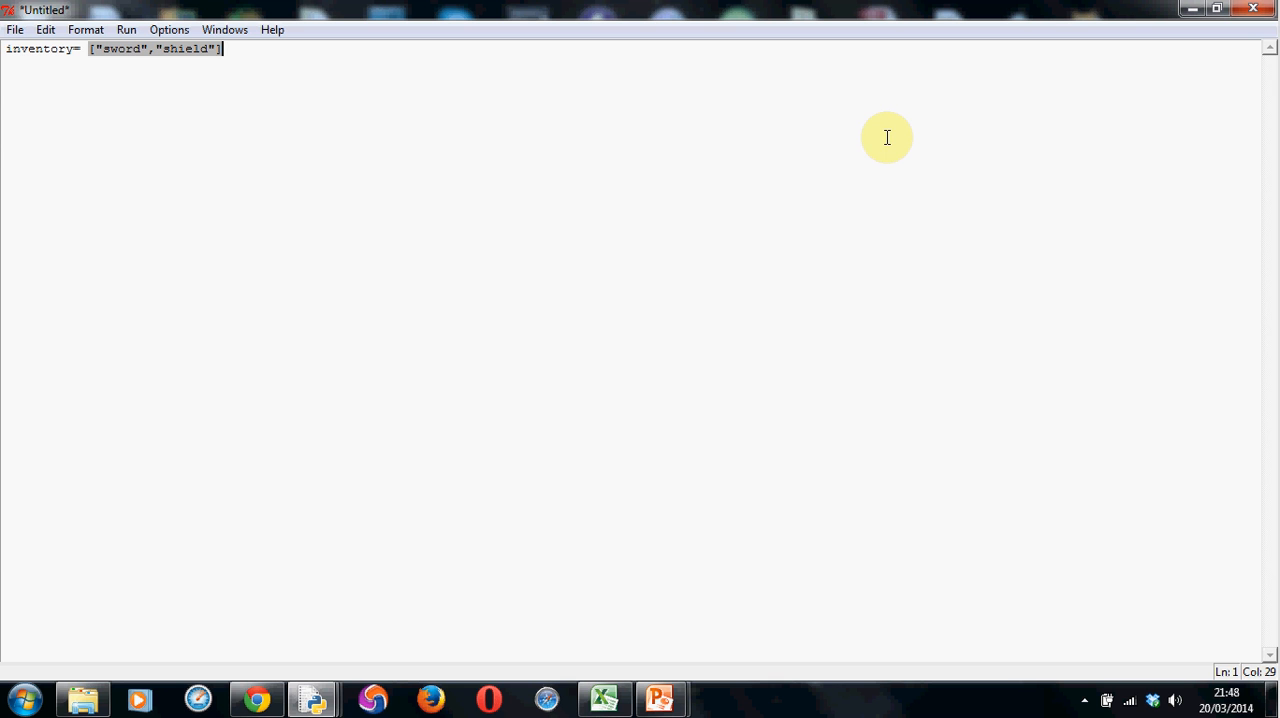
pyautogui.moveTo(251, 57)
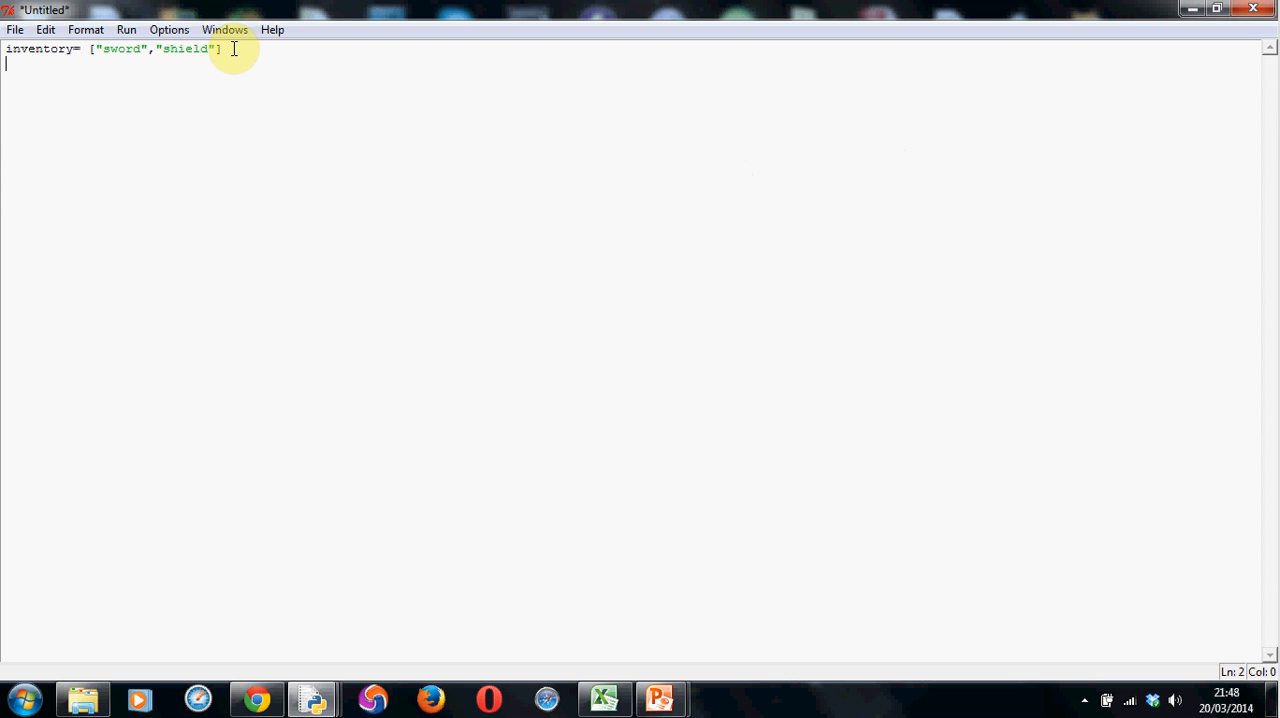
# Write print(inventory) on line 2 and place the cursor at its end
pyautogui.write('print')
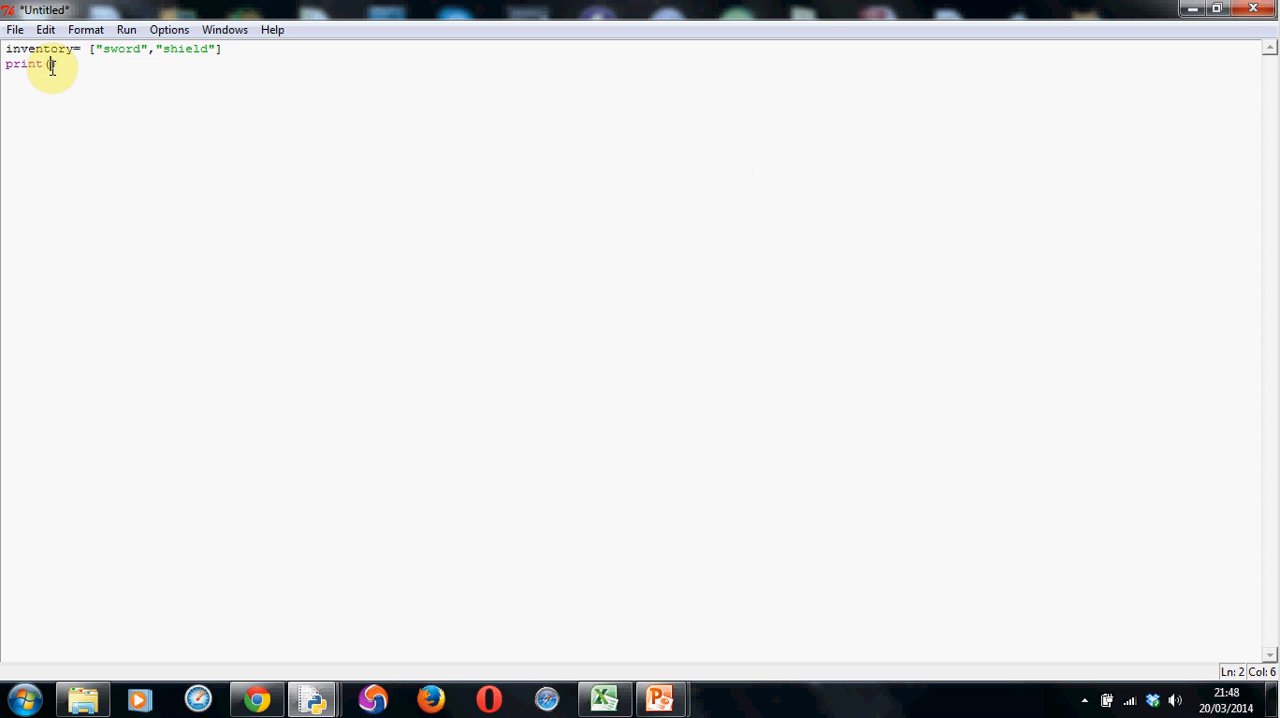
pyautogui.write('(')
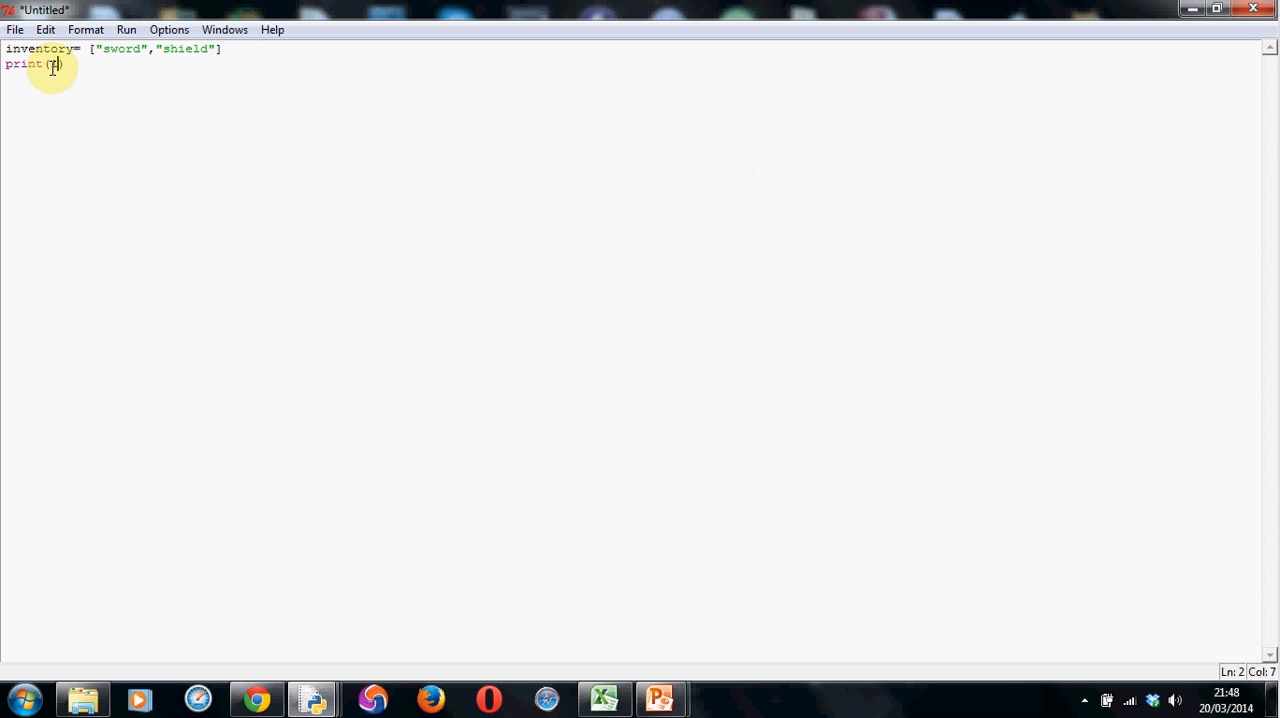
pyautogui.write('inve')
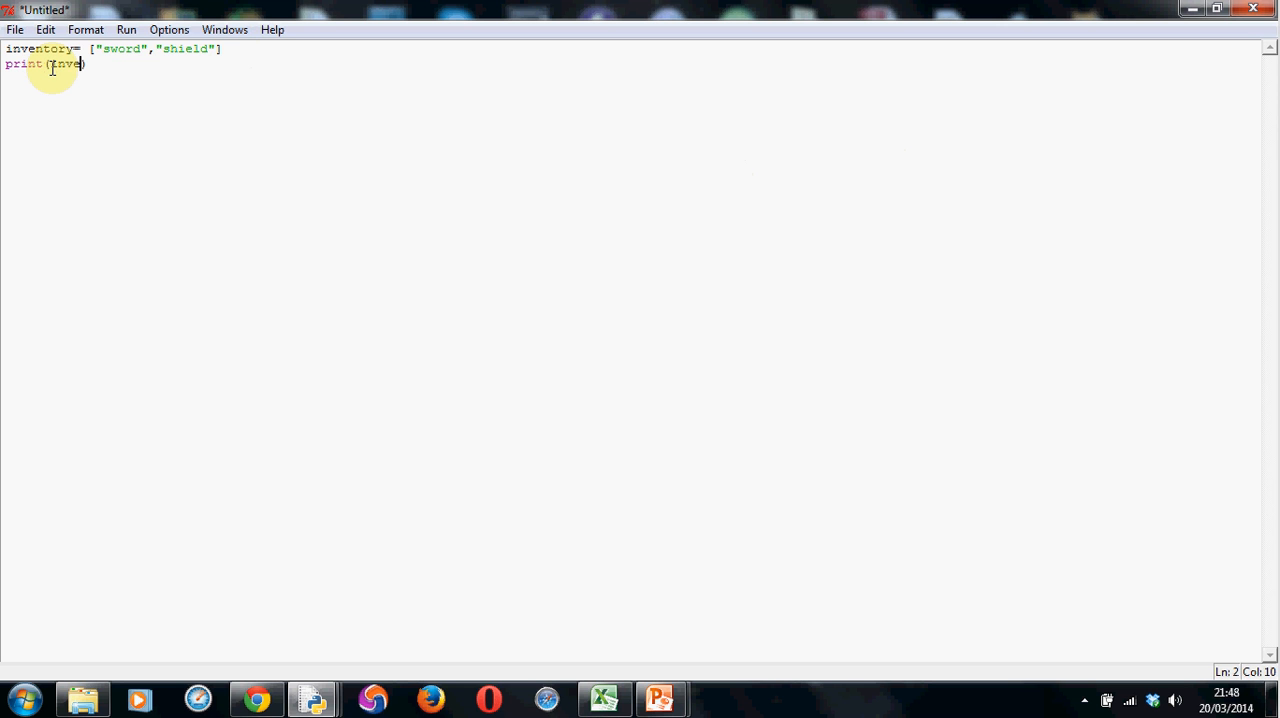
pyautogui.write('ntory')
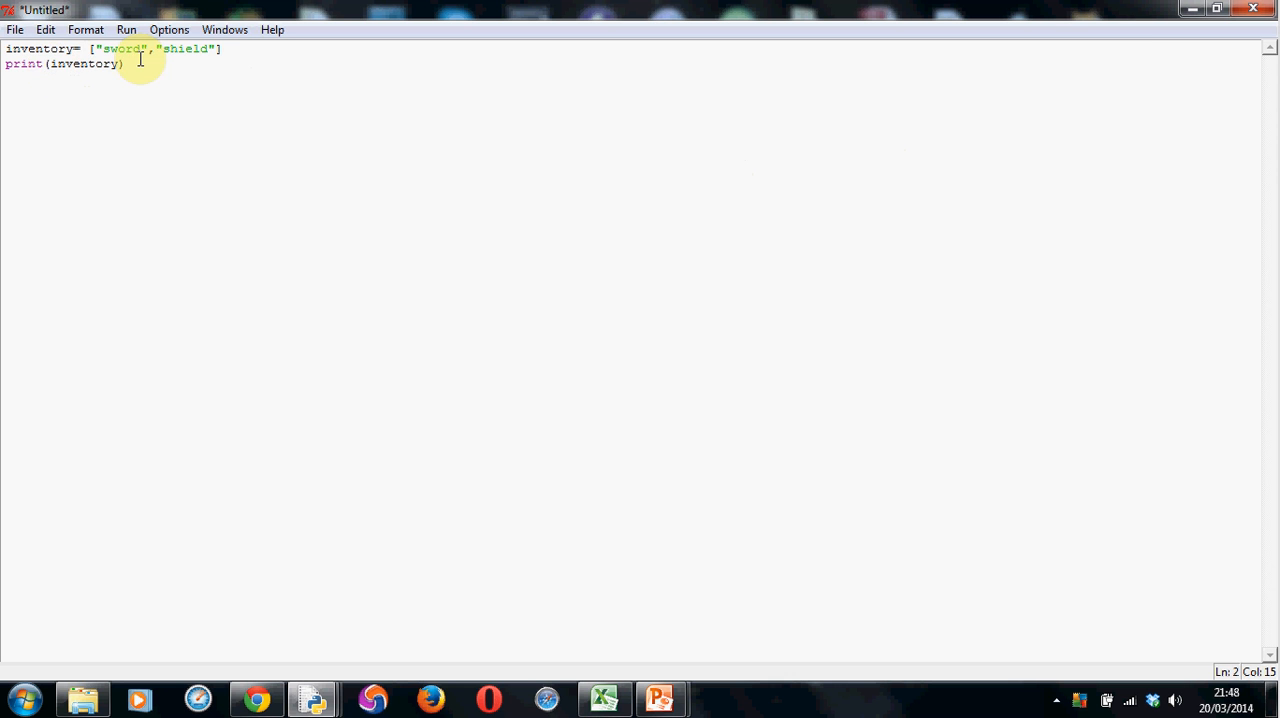
pyautogui.click(125, 63)
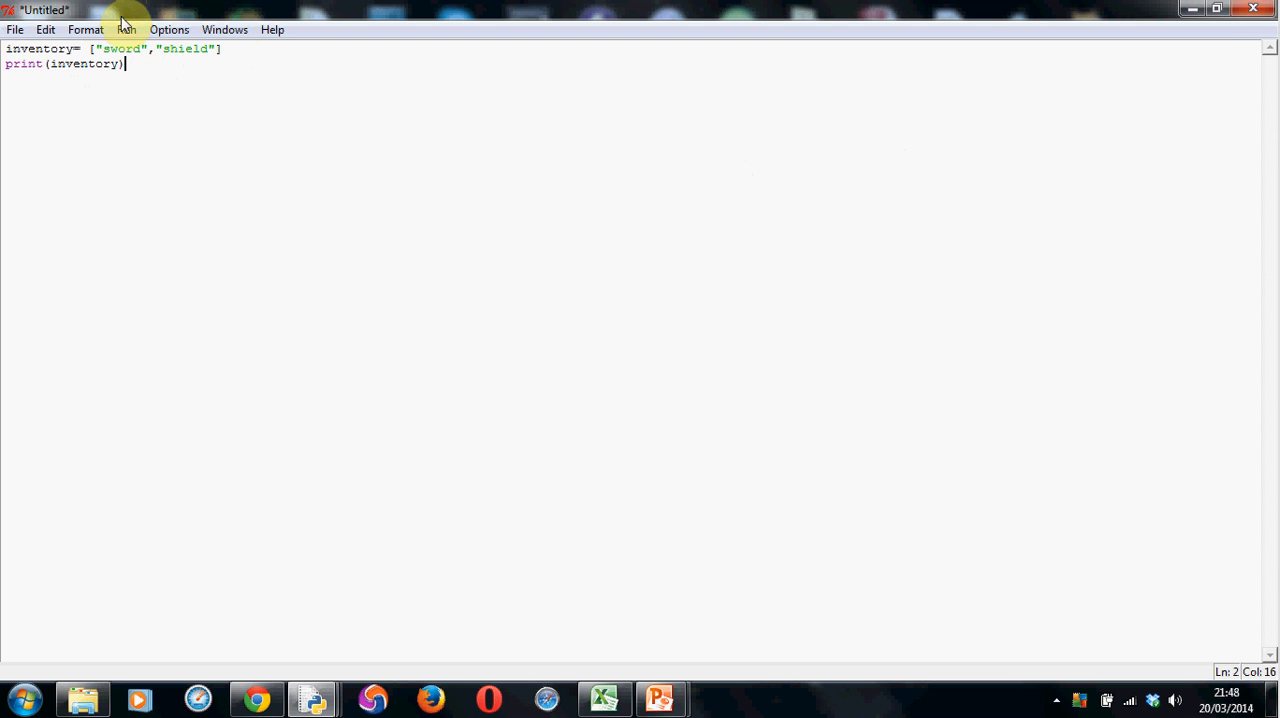
# Run the script, saving it as inventory.py, and bring the Python Shell forward
pyautogui.click(126, 29)
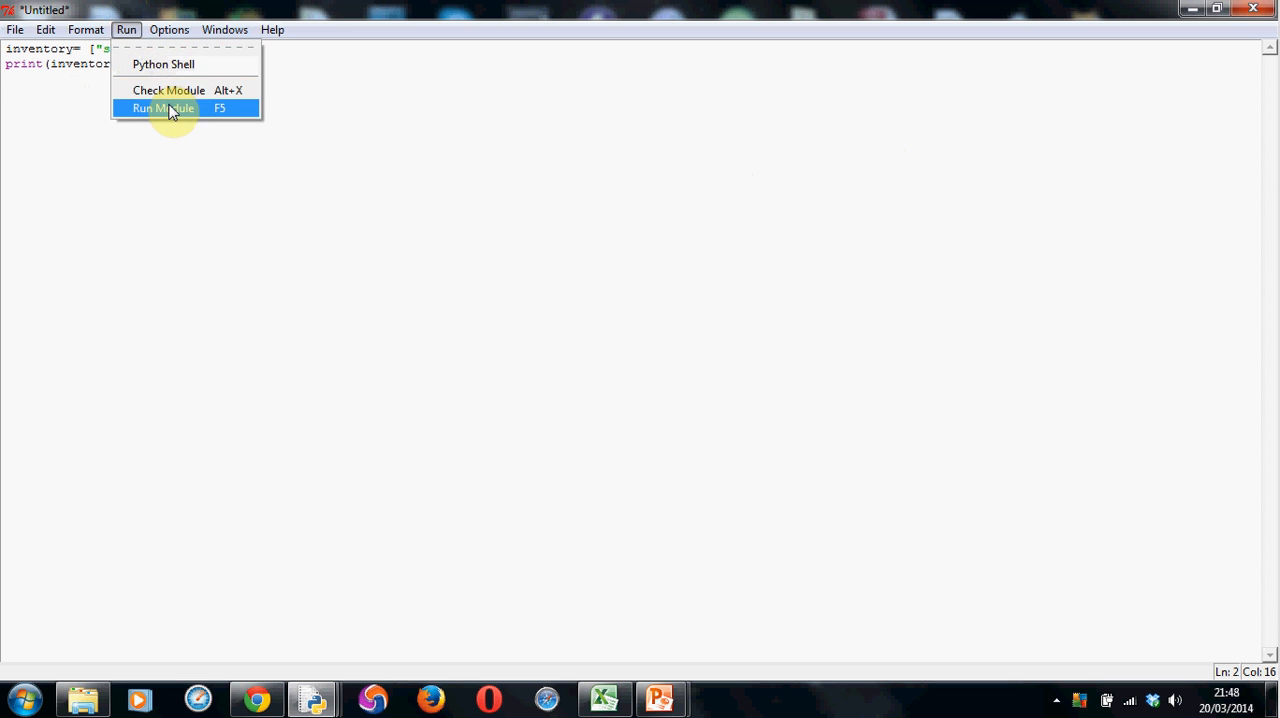
pyautogui.click(162, 108)
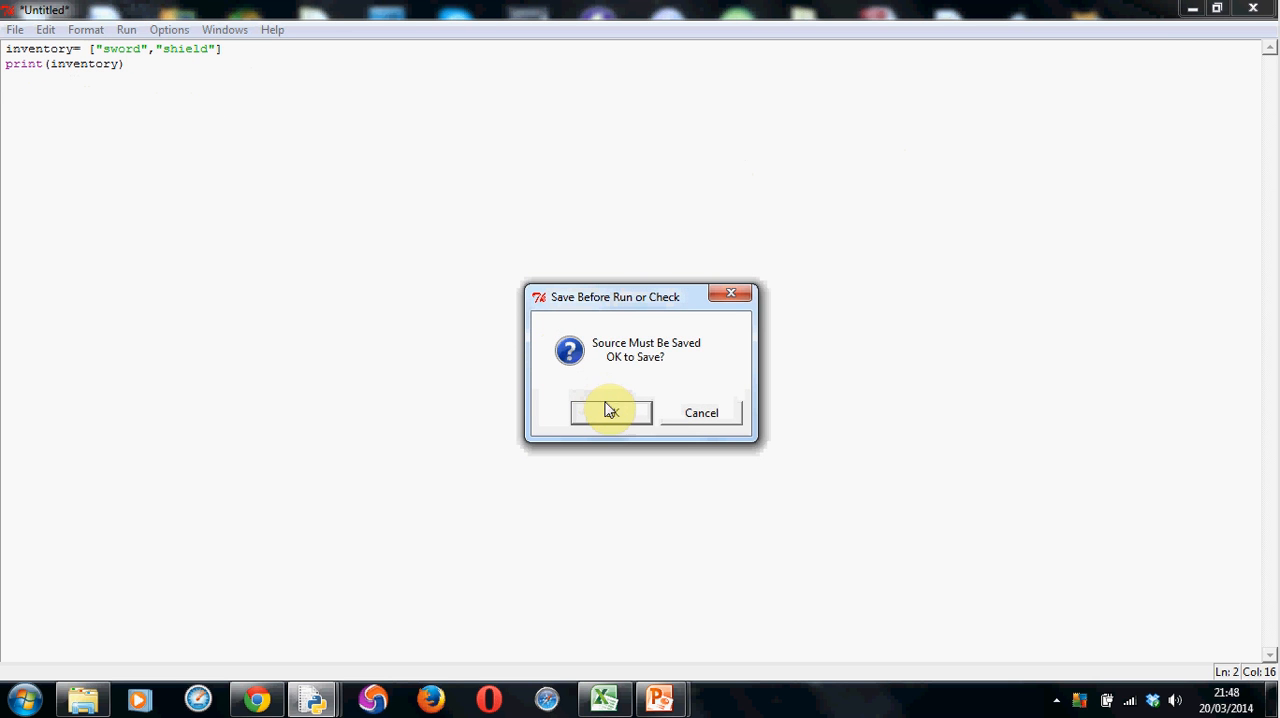
pyautogui.click(610, 412)
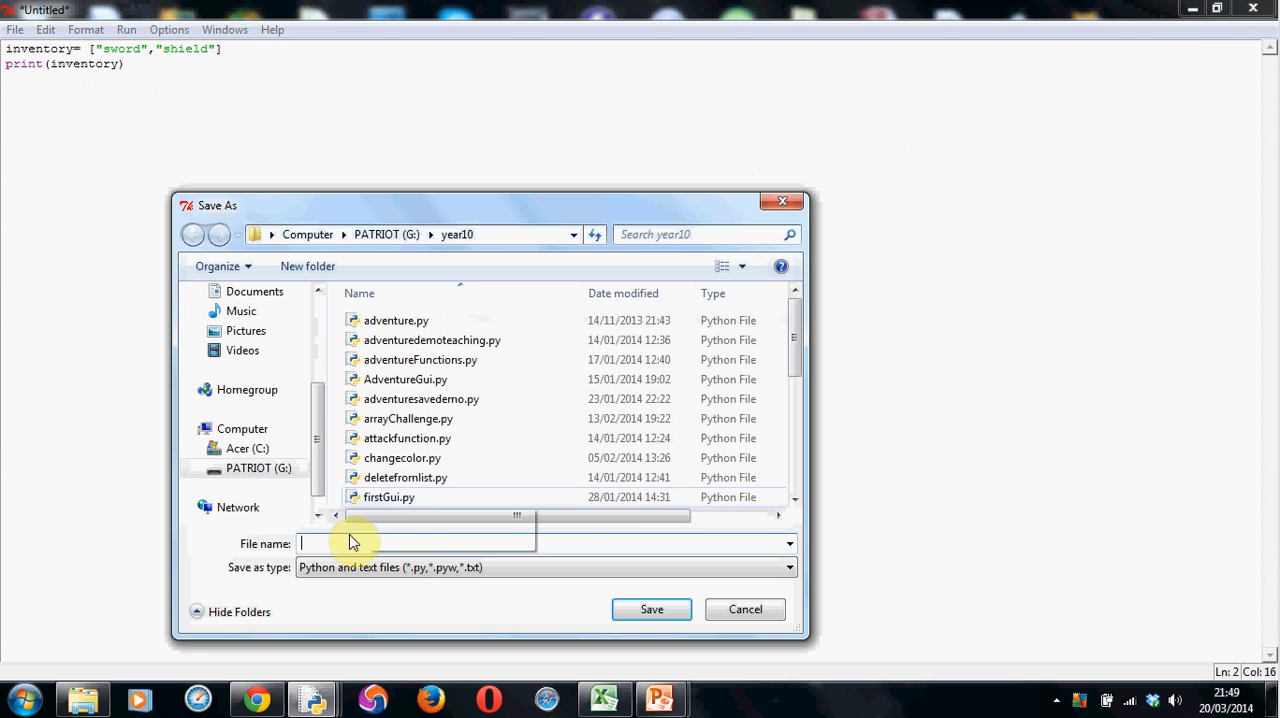
pyautogui.write('i')
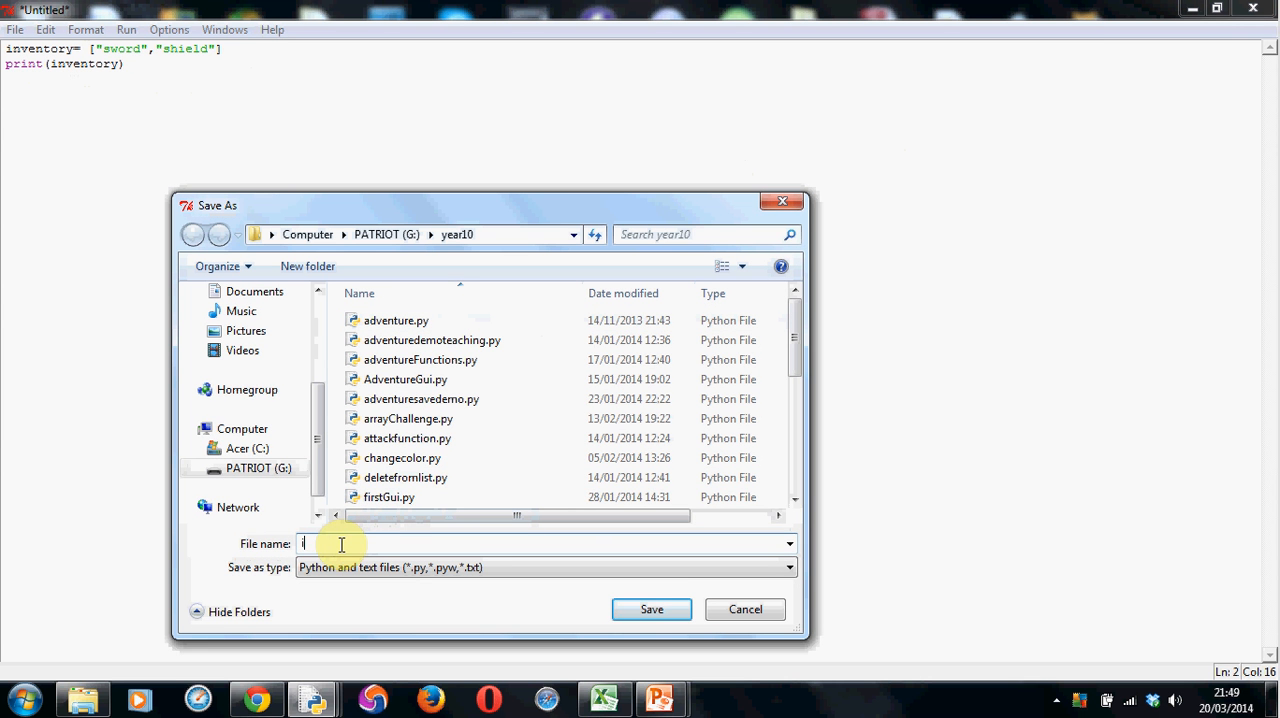
pyautogui.write('inventory.p')
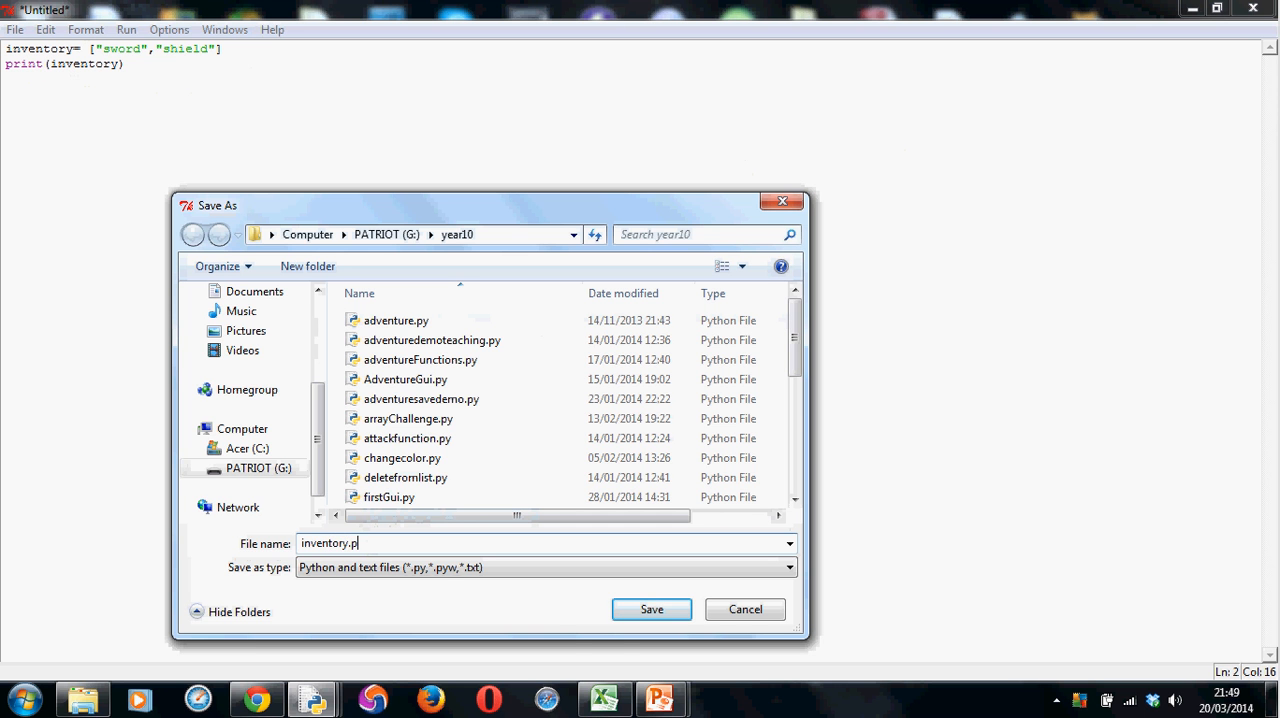
pyautogui.click(651, 609)
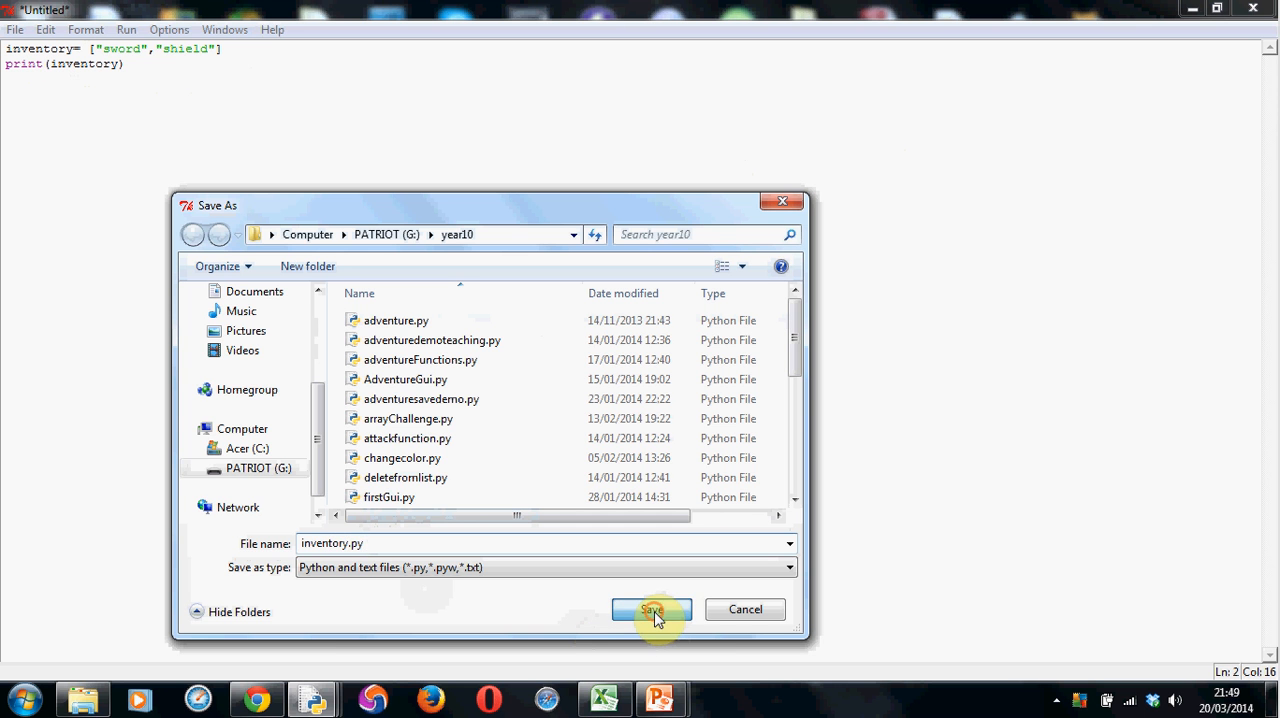
pyautogui.click(651, 609)
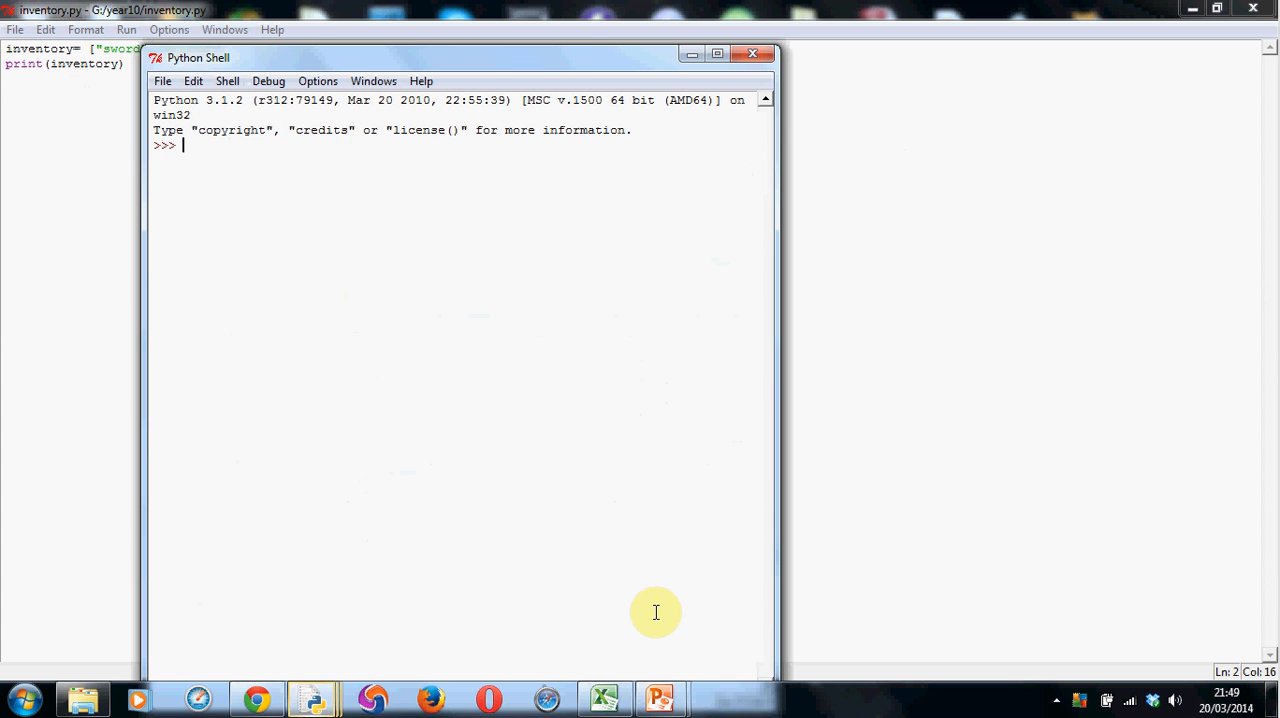
# Run inventory.py with F5 to print ['sword', 'shield'], then close the shell
pyautogui.press('F5')
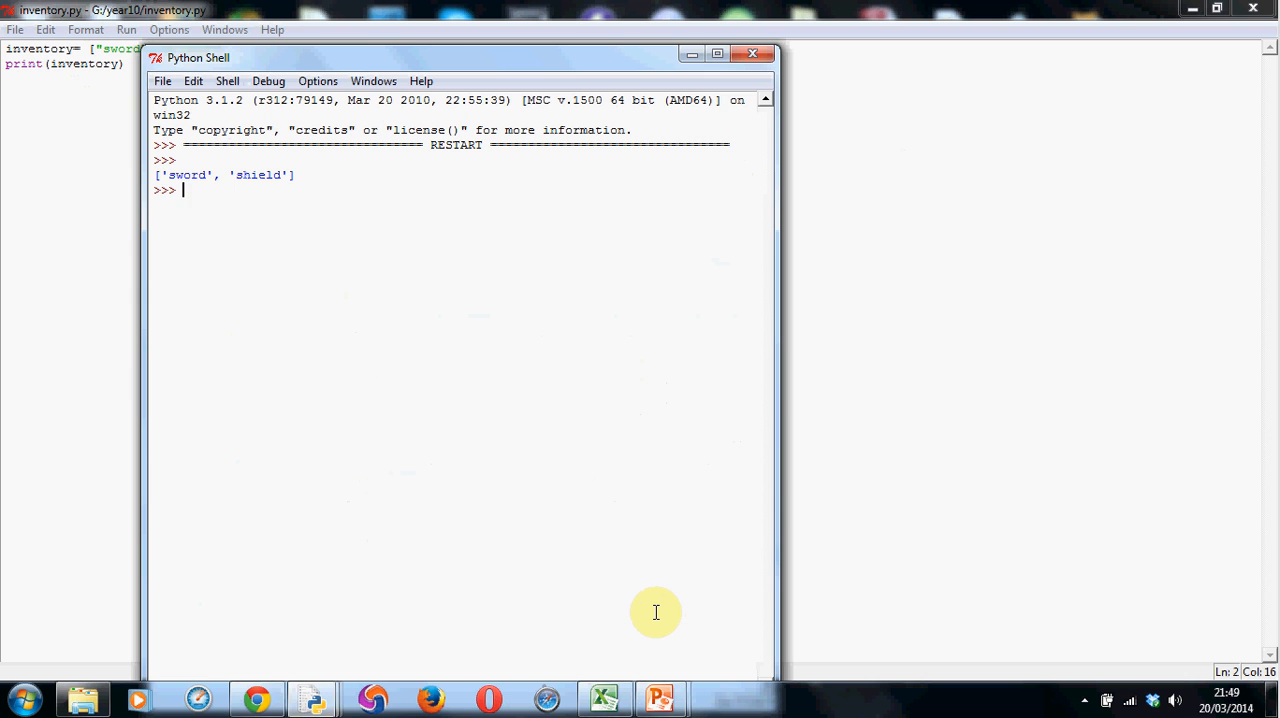
pyautogui.moveTo(820, 160)
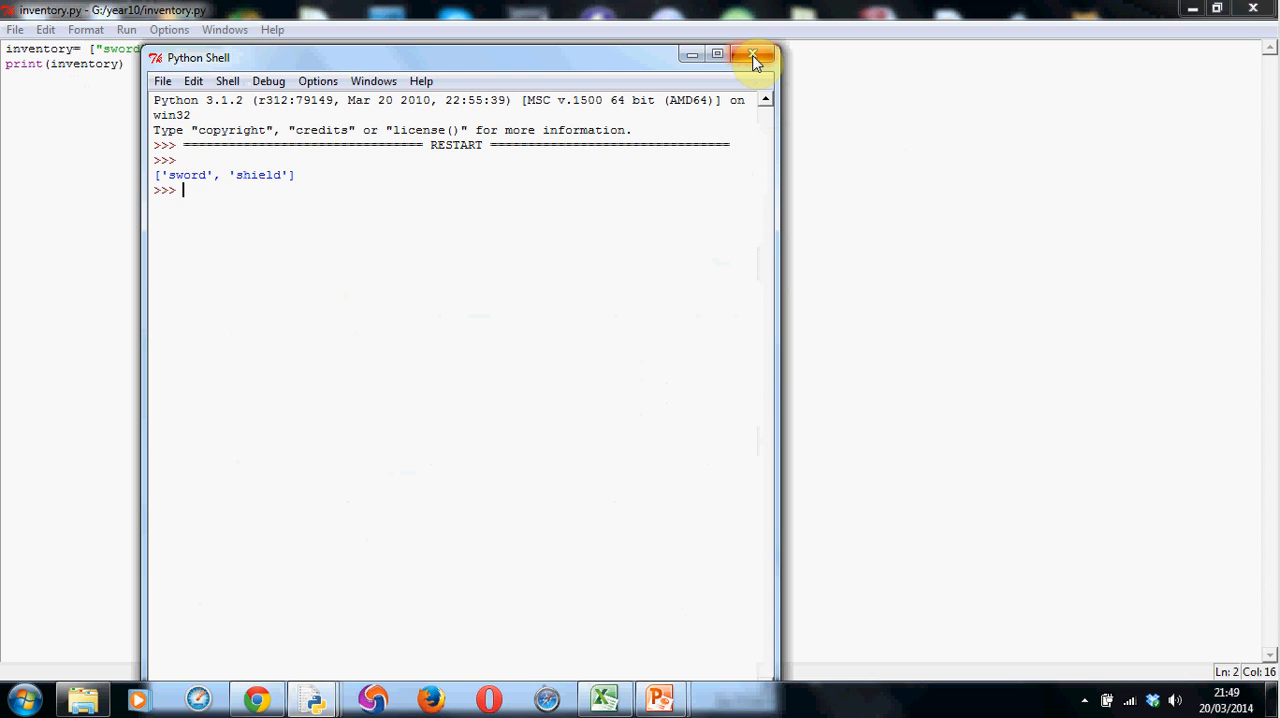
pyautogui.click(754, 57)
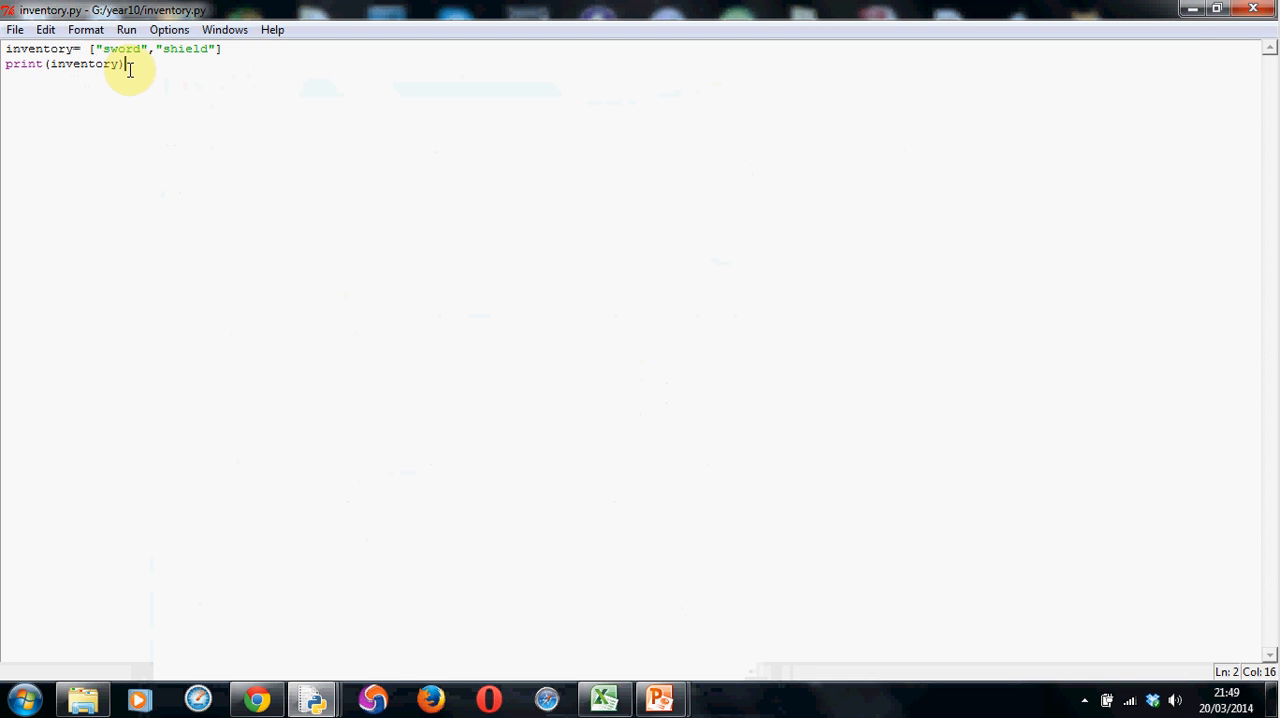
# Add a new line reading for item in inventory: below print(inventory)
pyautogui.press('enter')
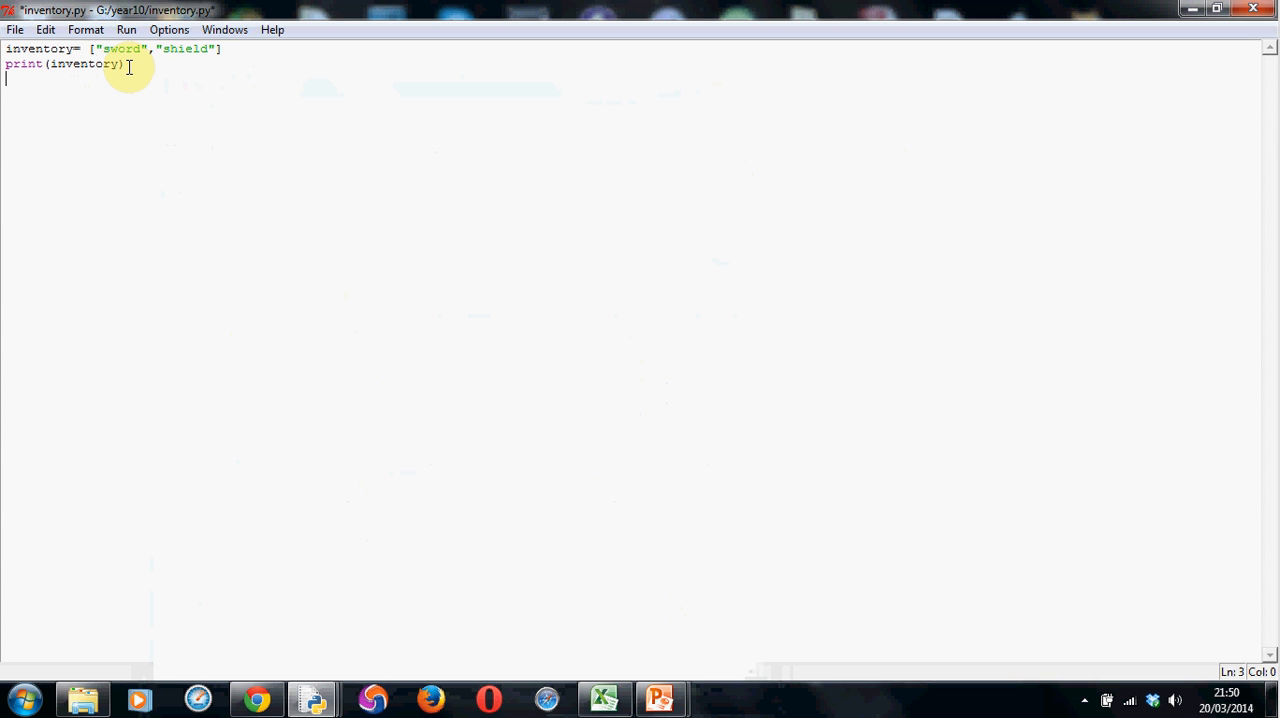
pyautogui.write('for')
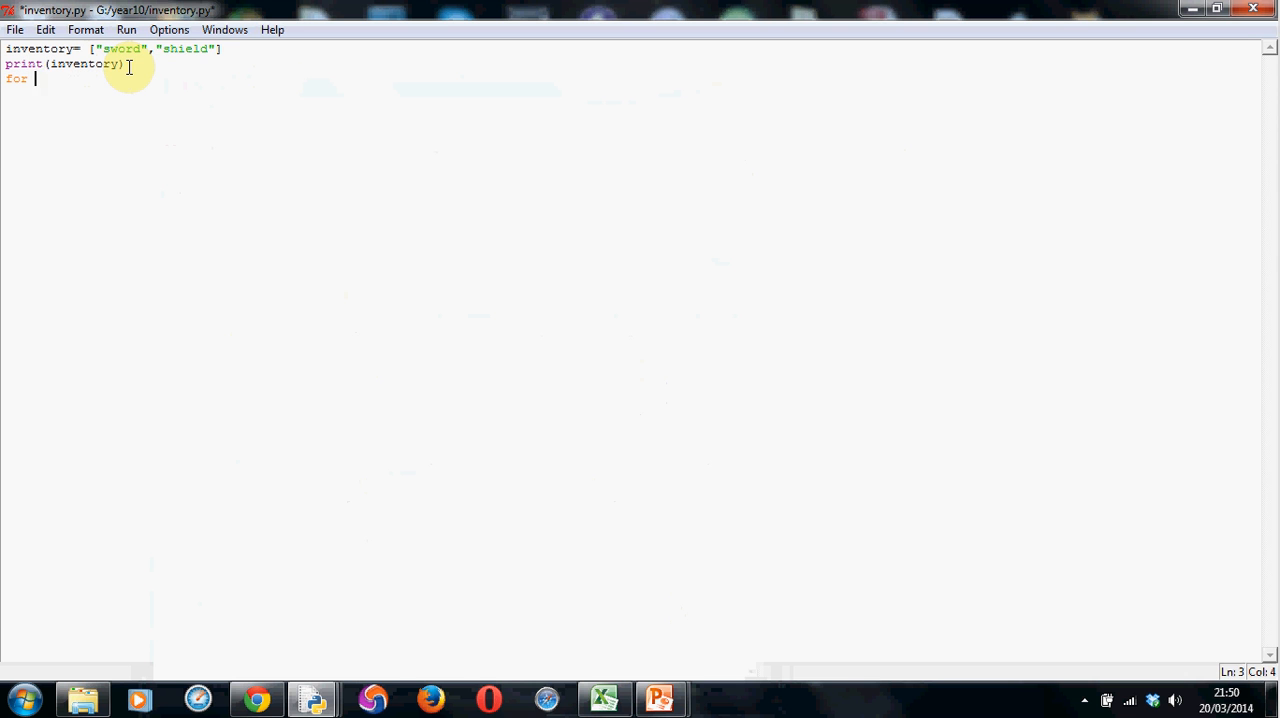
pyautogui.write('item')
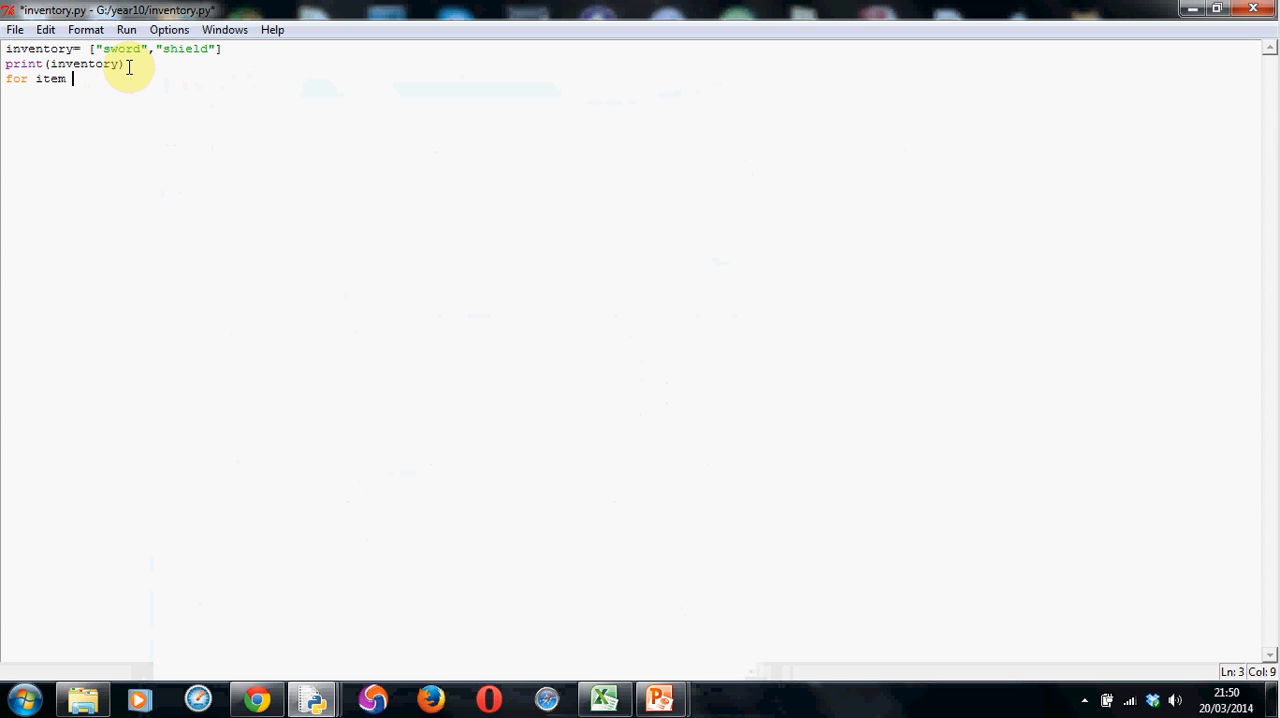
pyautogui.press('backspace')
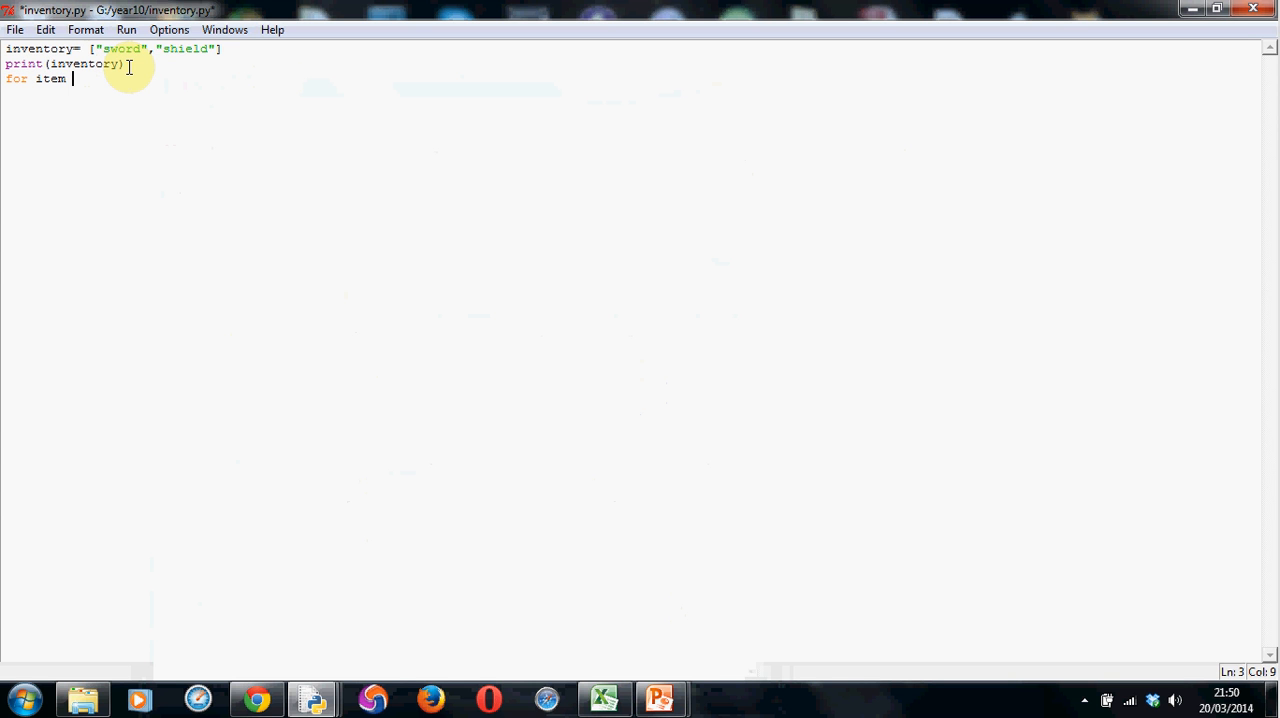
pyautogui.press('Backspace')
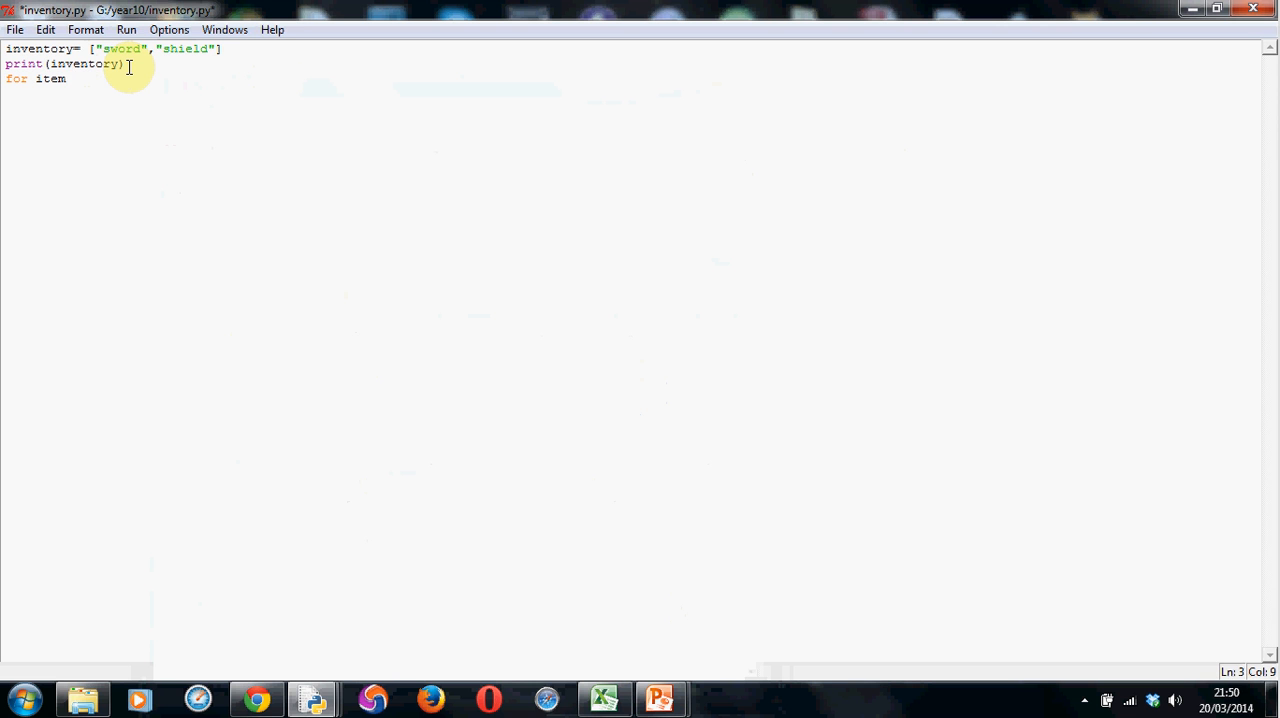
pyautogui.write('in')
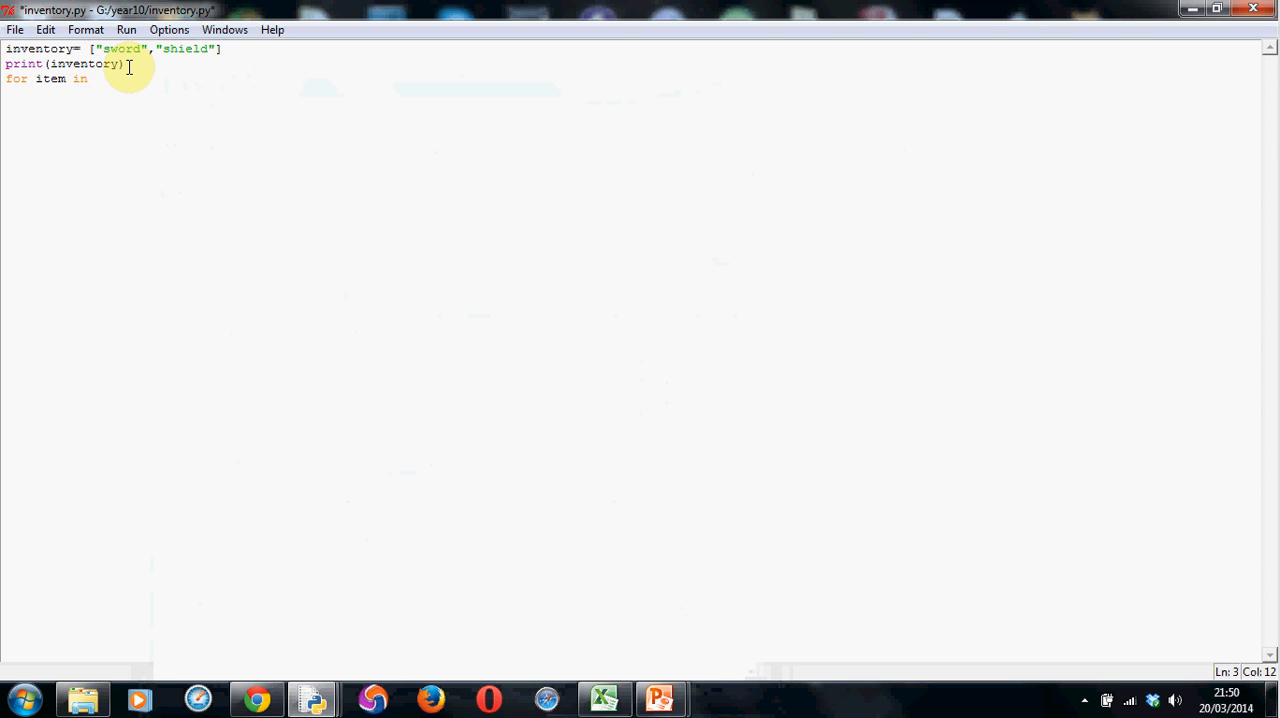
pyautogui.write('in')
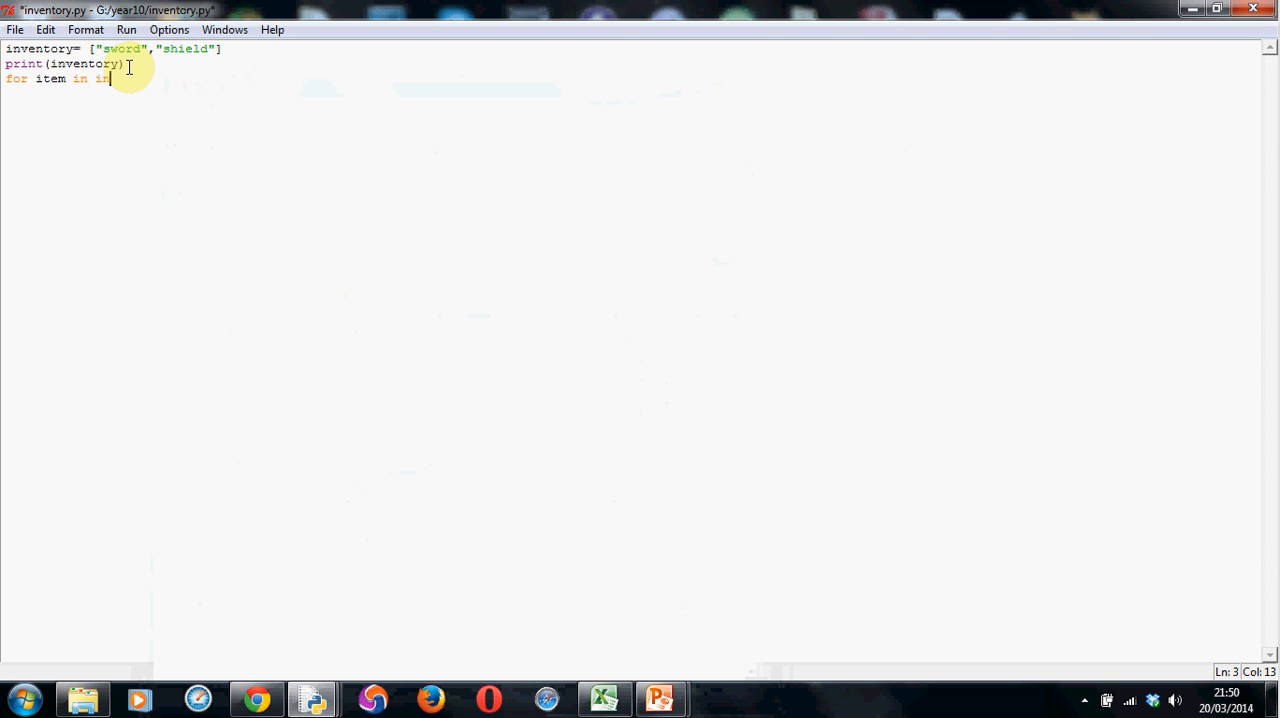
pyautogui.write('vent')
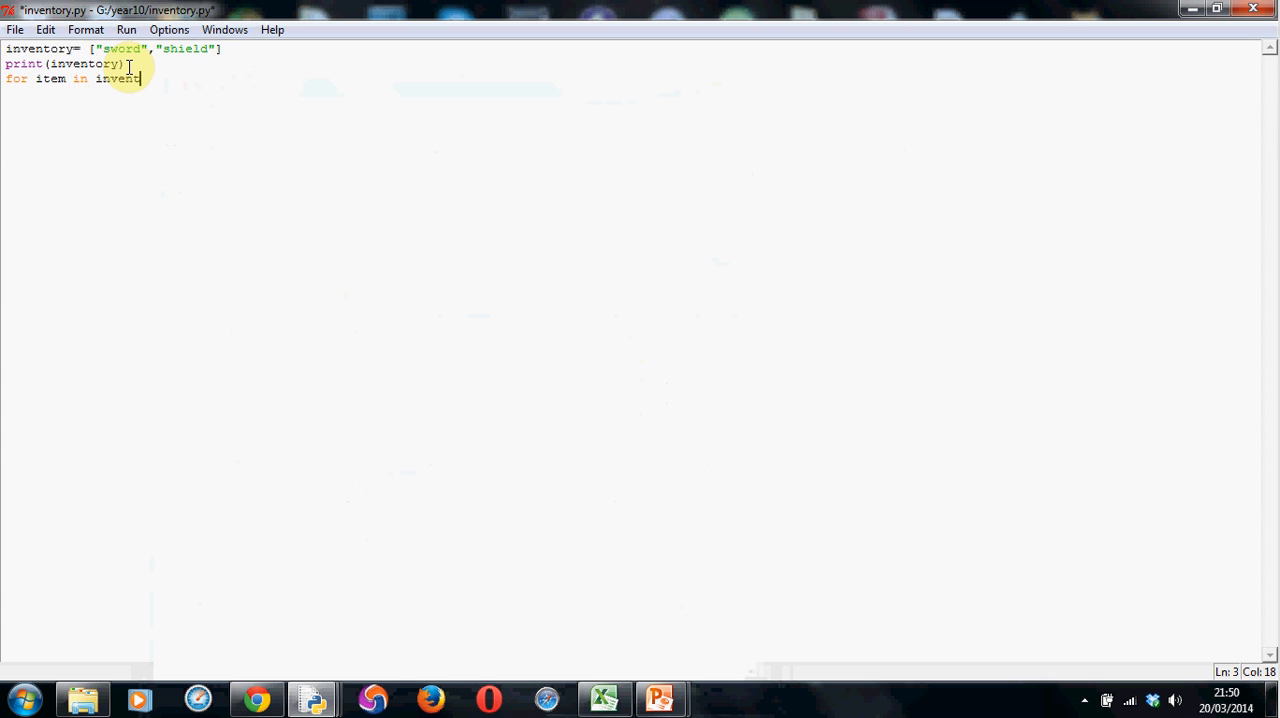
pyautogui.write('ry')
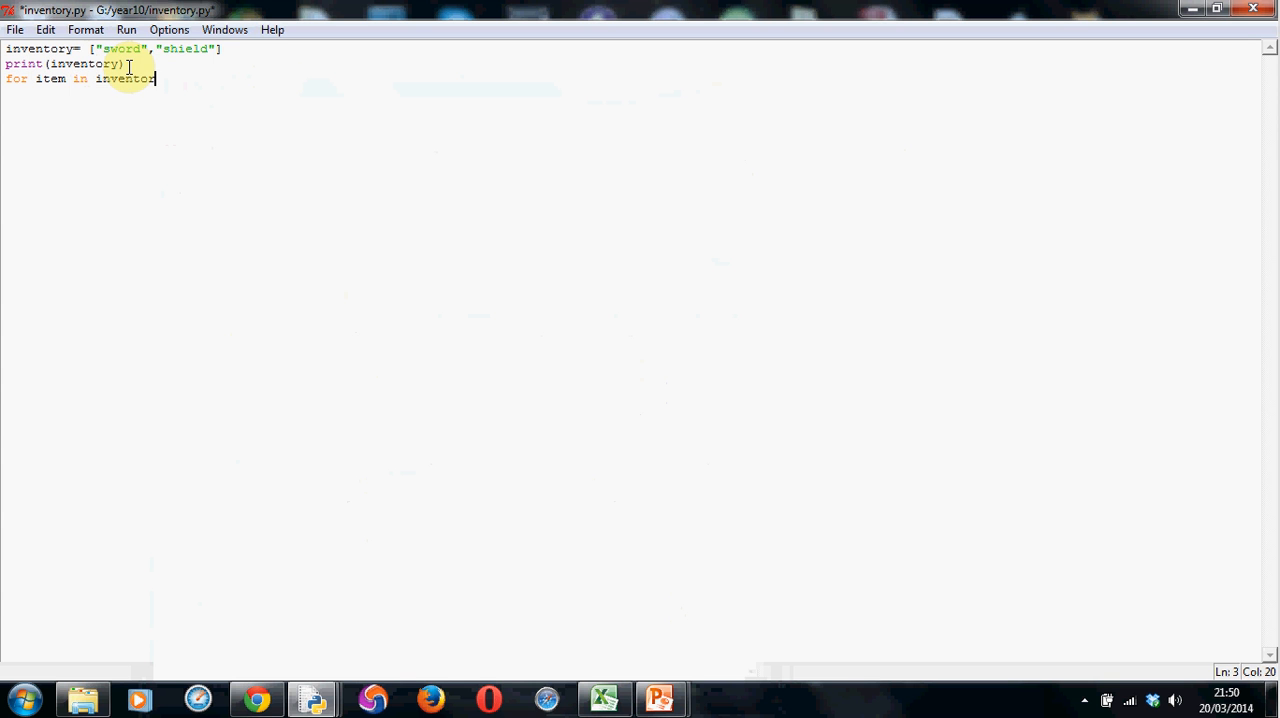
pyautogui.write('y')
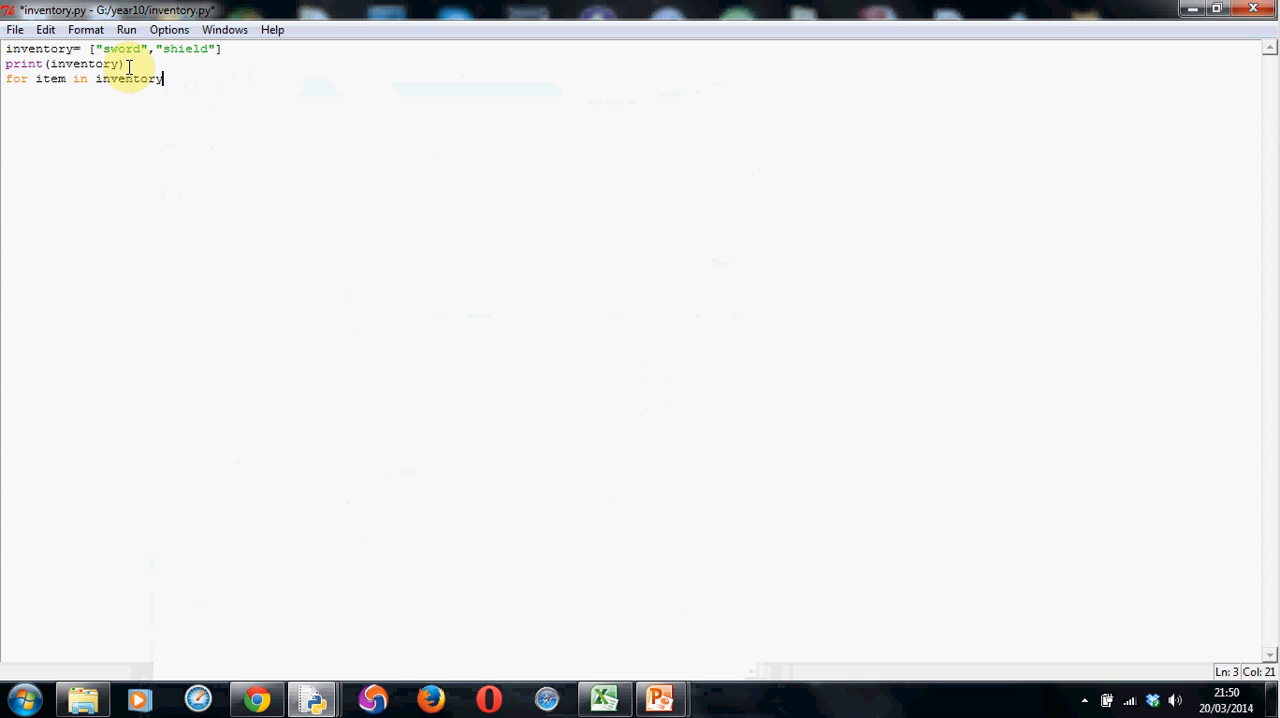
pyautogui.write(':')
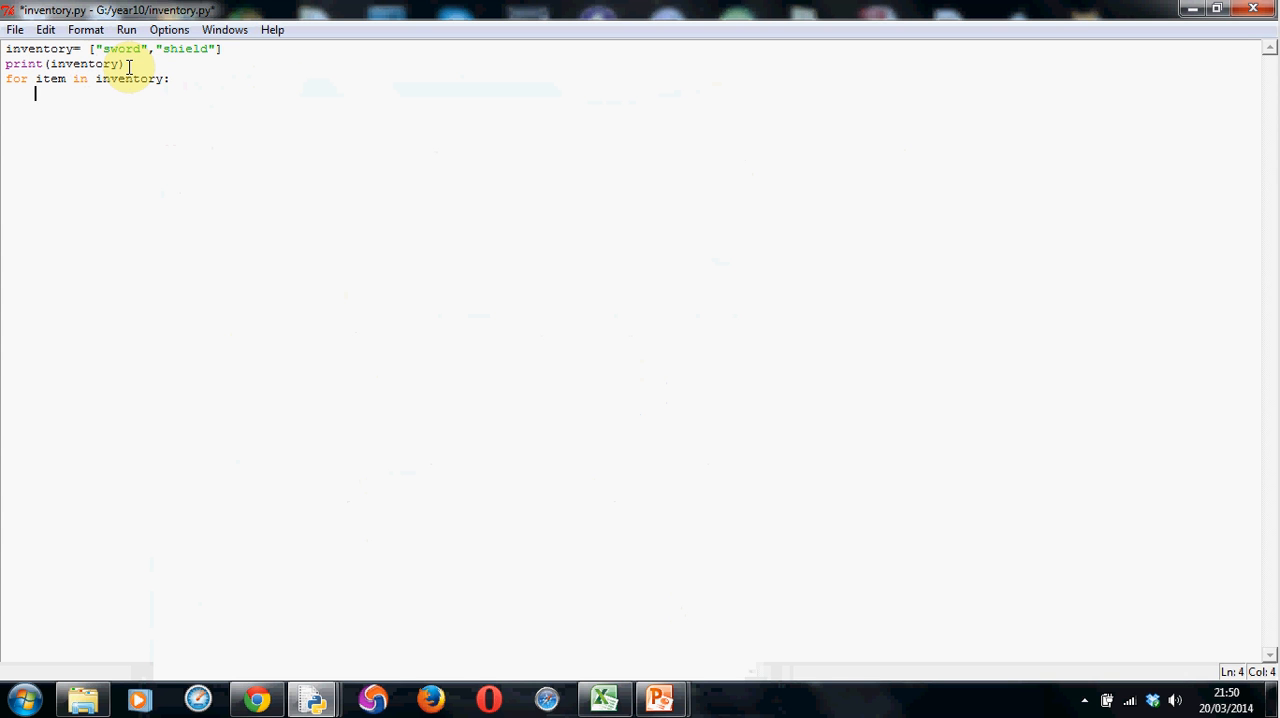
# Write print(item) as the indented loop body and end the line
pyautogui.write('print')
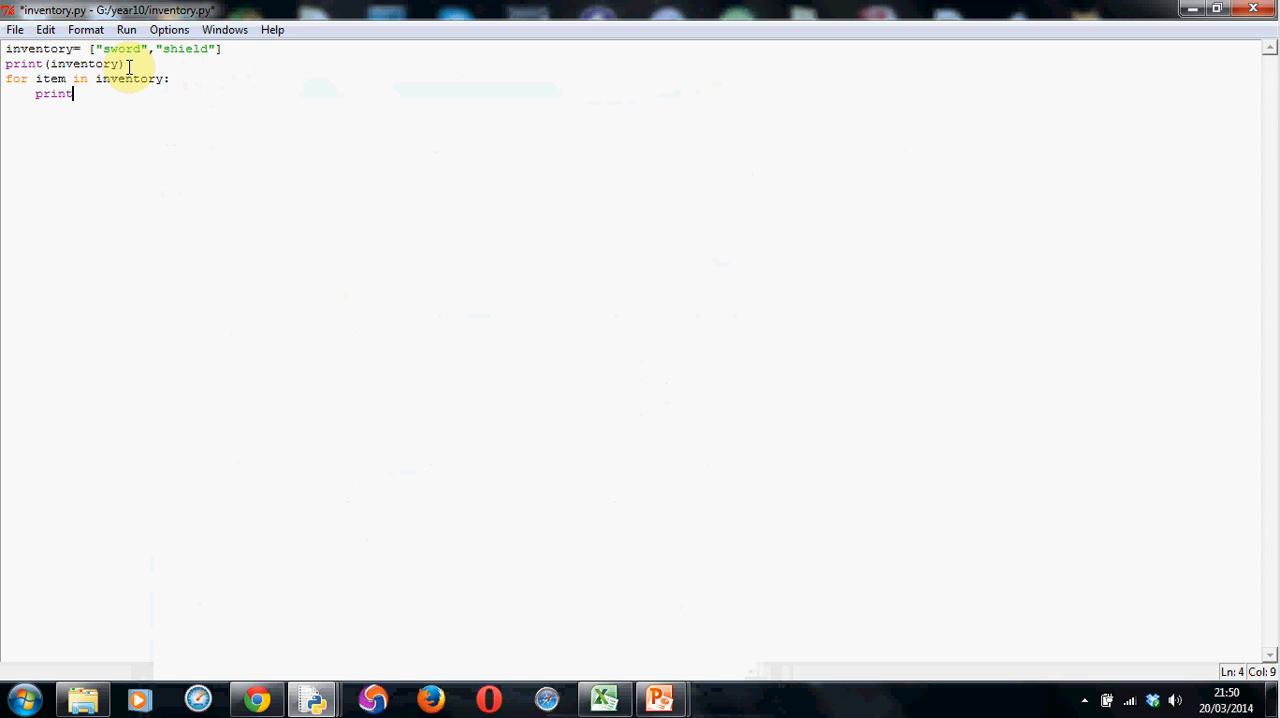
pyautogui.write('(')
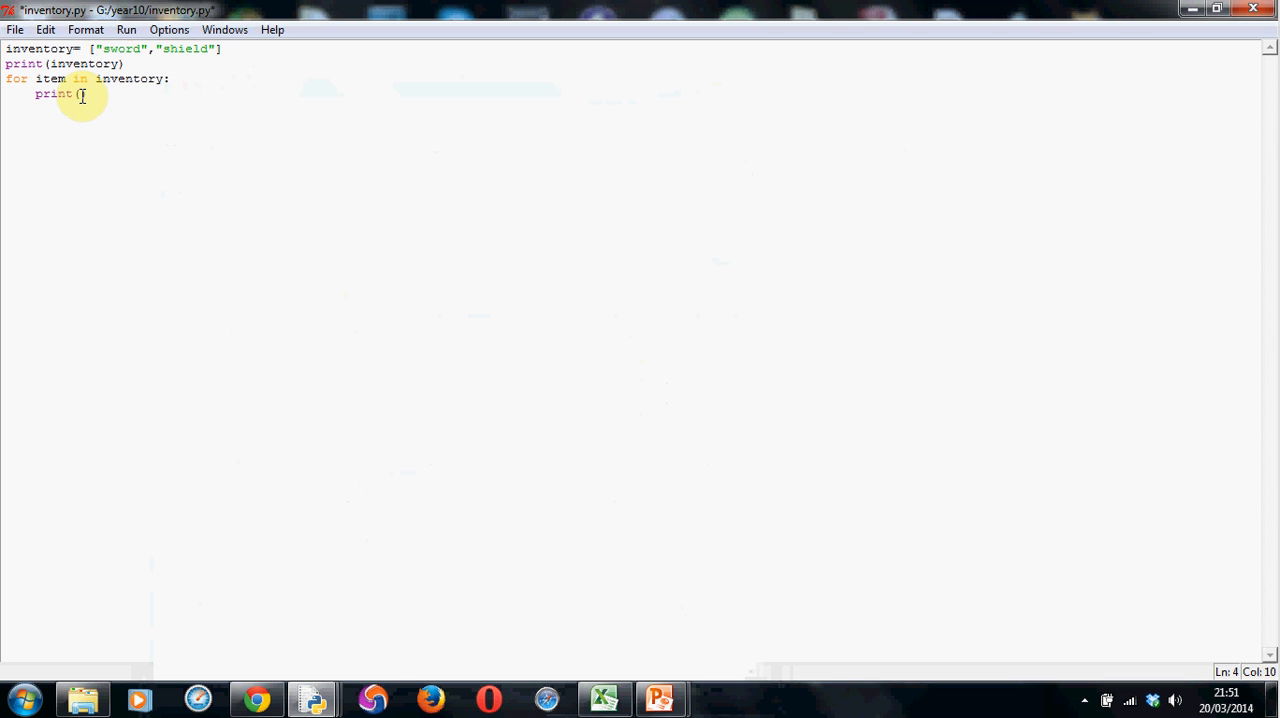
pyautogui.write('item)')
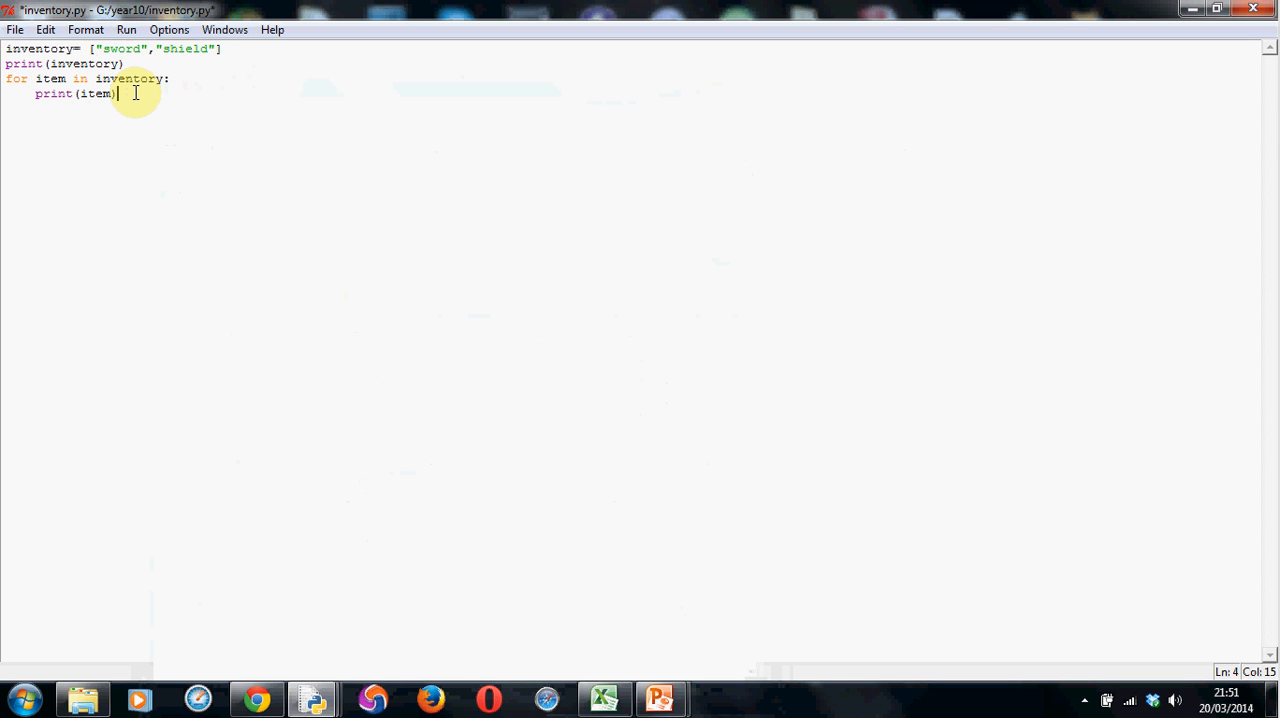
pyautogui.press('enter')
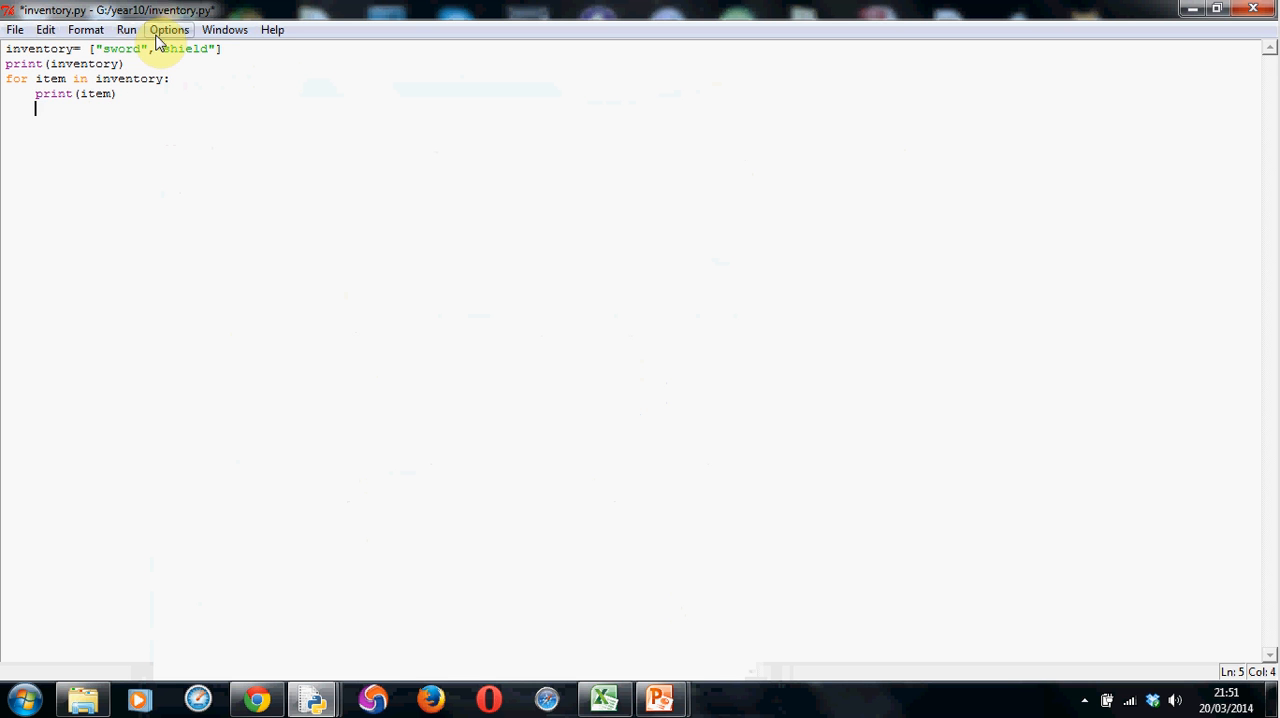
# Save and rerun inventory.py to print the list, then sword and shield
pyautogui.click(126, 29)
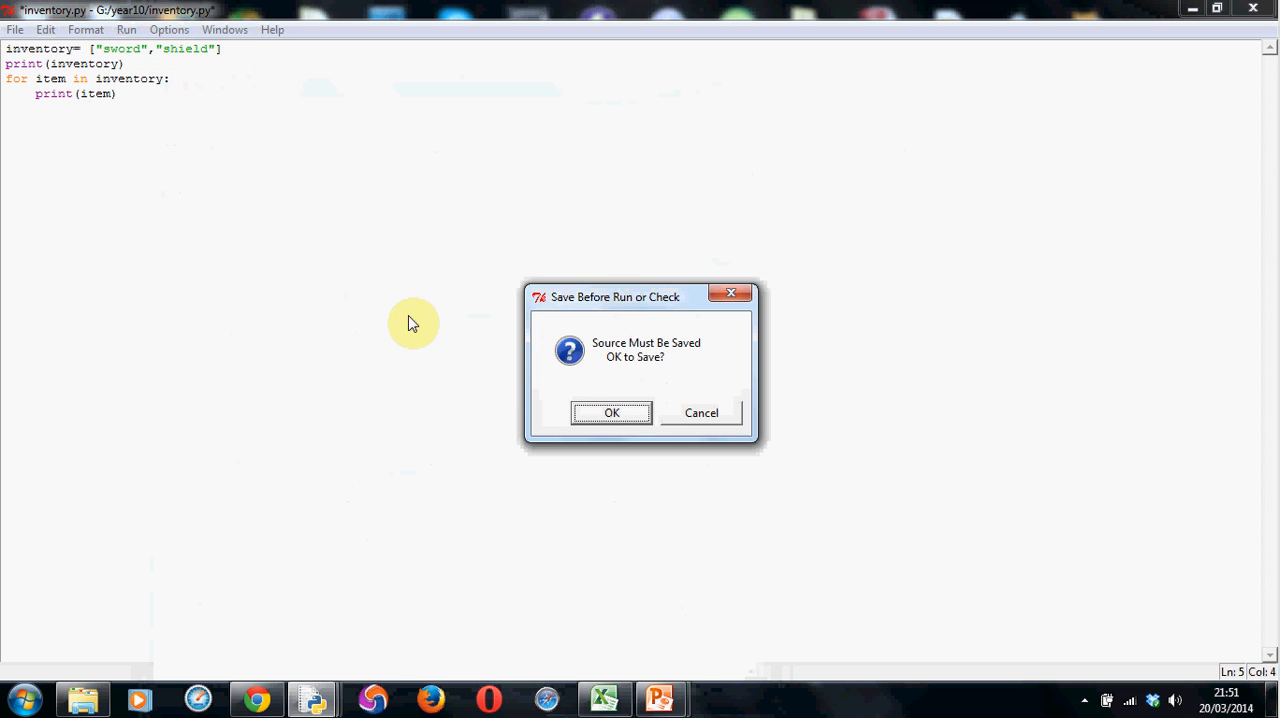
pyautogui.click(611, 412)
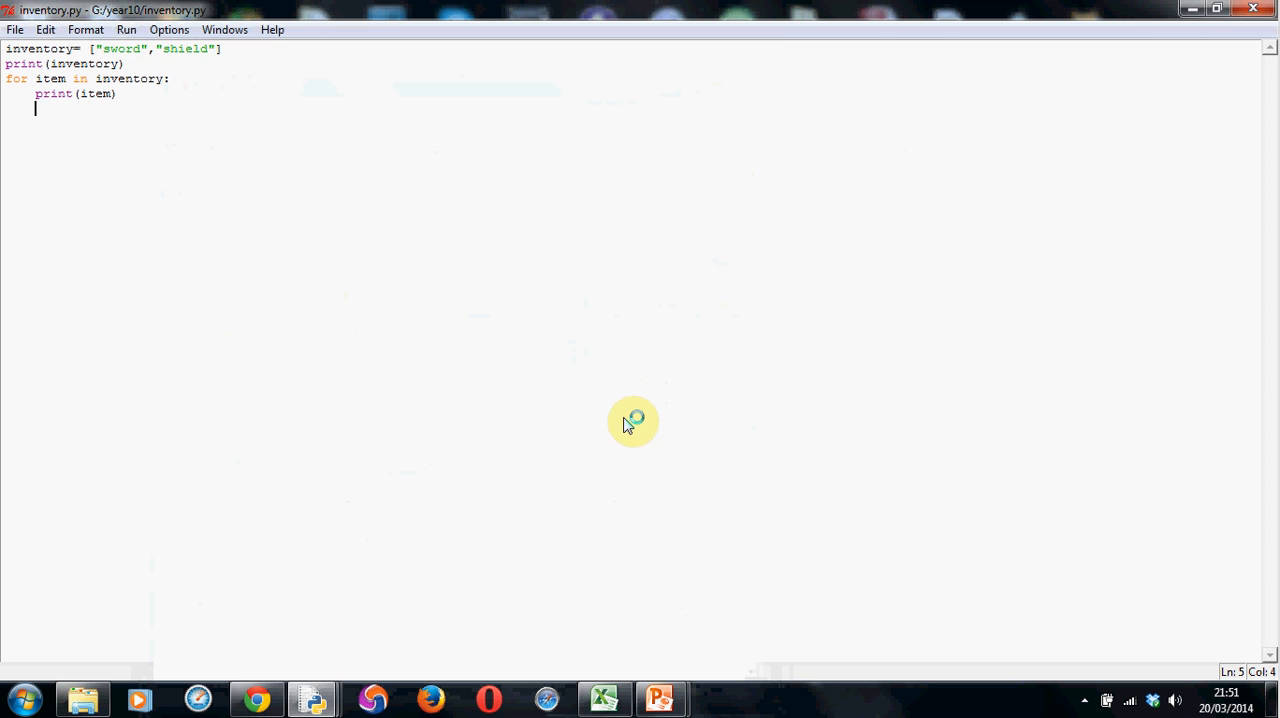
pyautogui.press('F5')
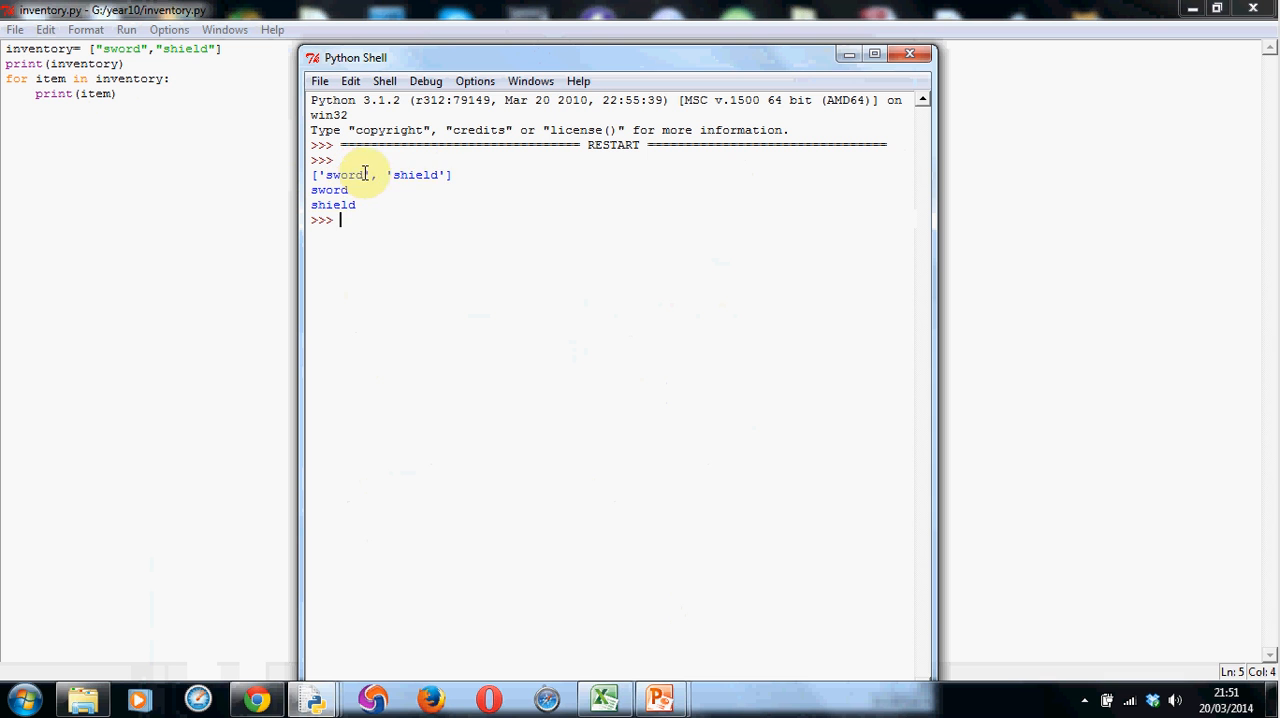
pyautogui.moveTo(400, 174)
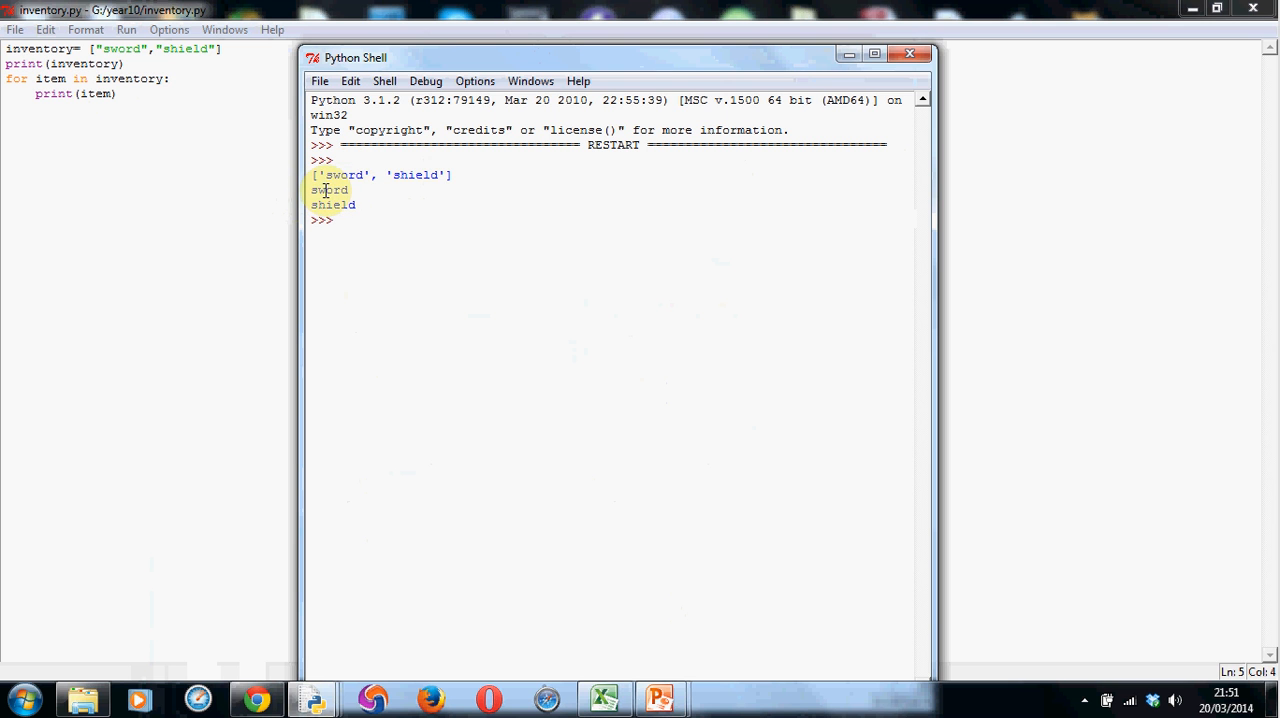
pyautogui.moveTo(378, 211)
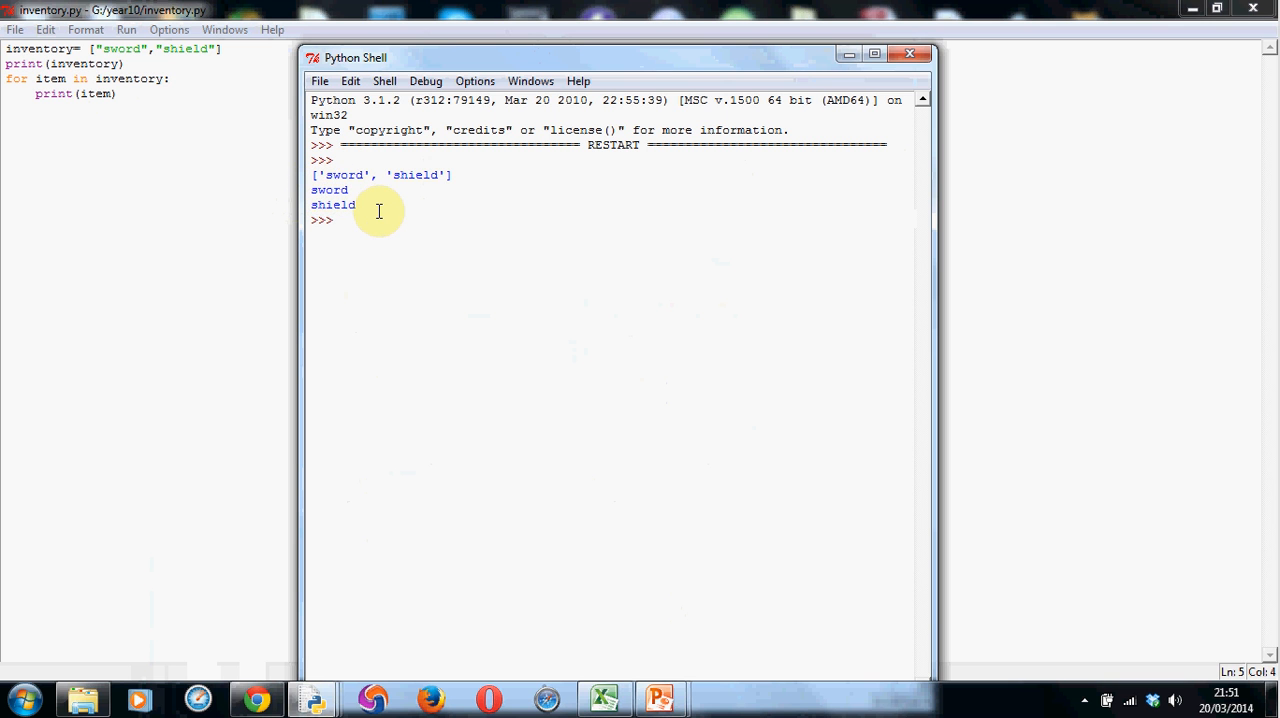